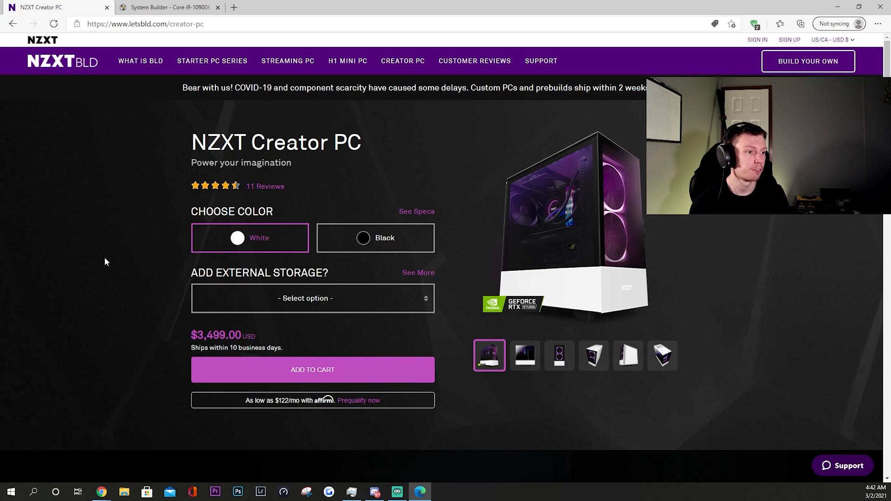
mouse_move(353, 238)
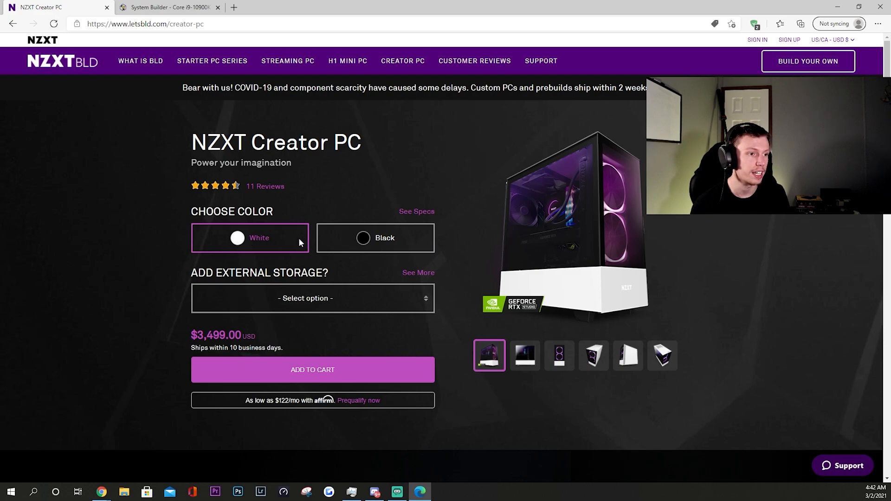
Step: Select the Black colour option for the Creator PC and expand its spec list
click(373, 238)
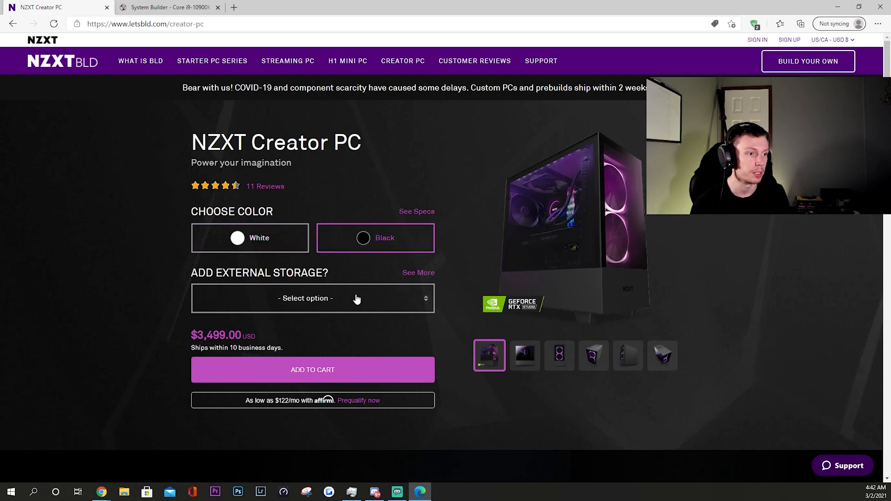
click(312, 298)
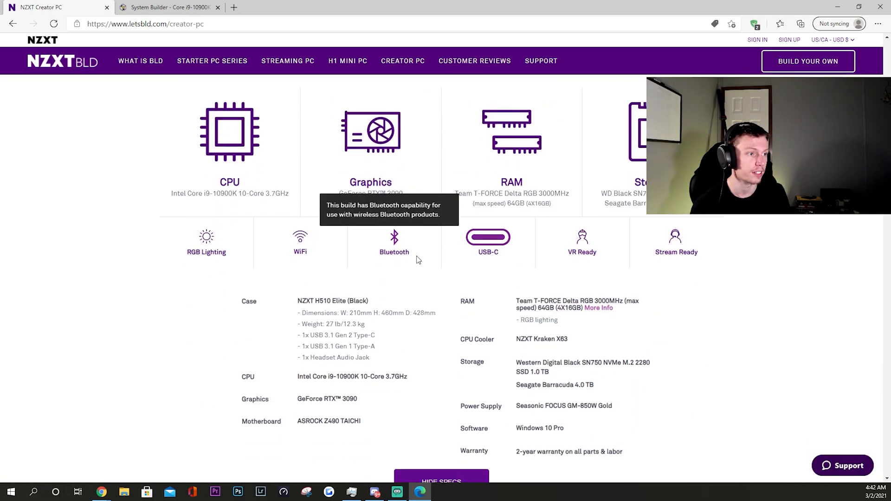
mouse_move(143, 283)
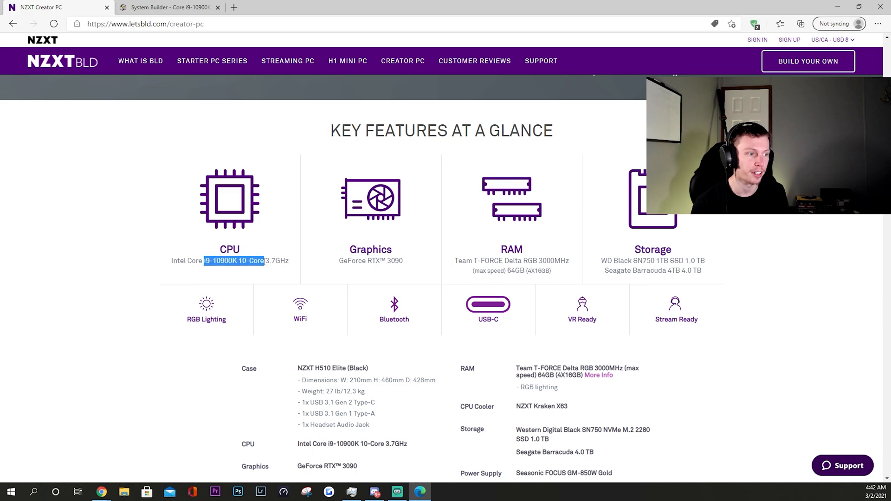
Step: Review the Creator PC's key specs: i9-10900K CPU, RTX 3090, 64GB RAM, 1TB SSD plus 4TB storage
click(256, 260)
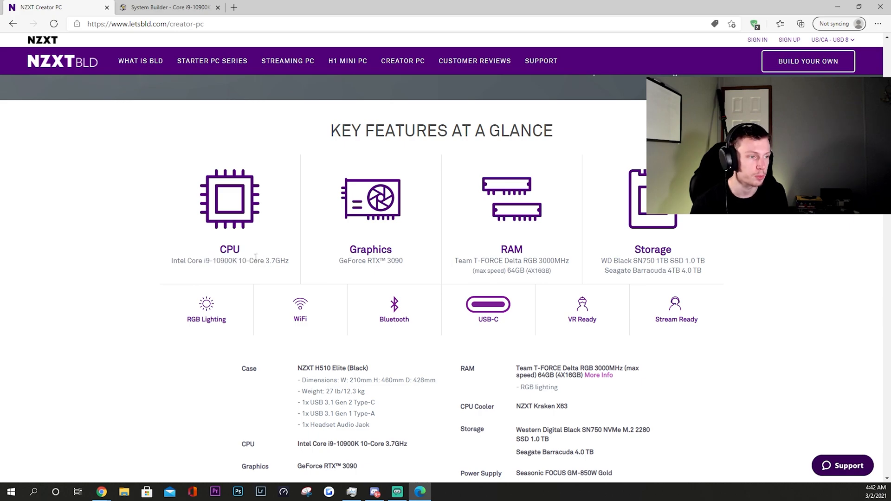
mouse_move(342, 262)
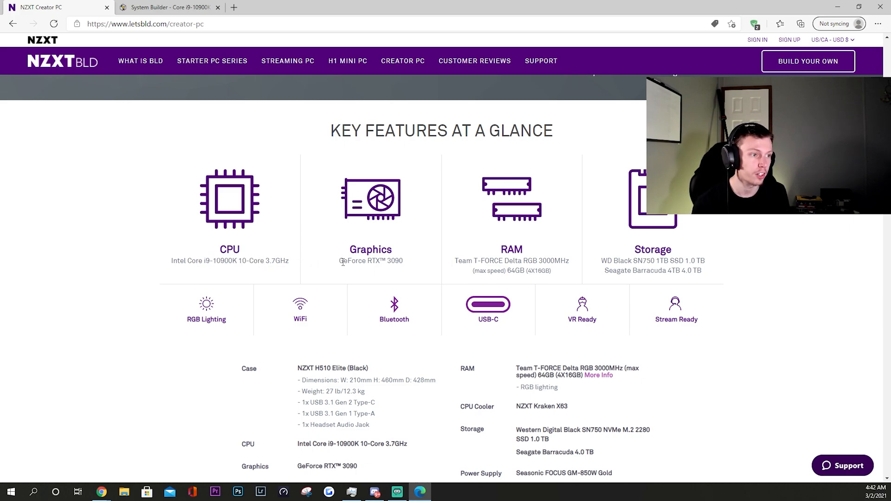
double_click(361, 260)
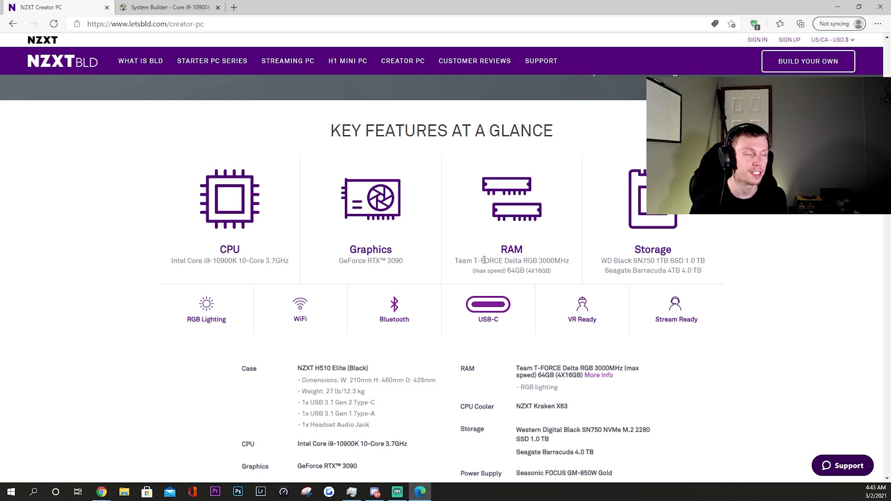
mouse_move(629, 252)
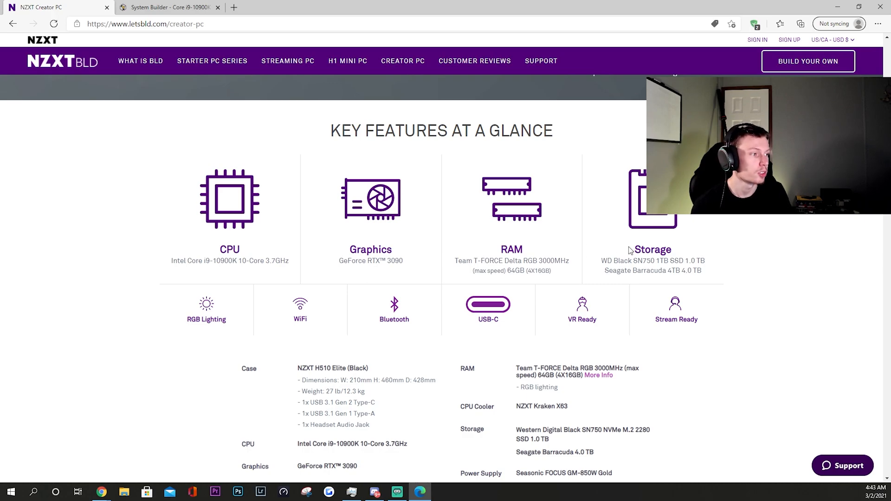
double_click(621, 261)
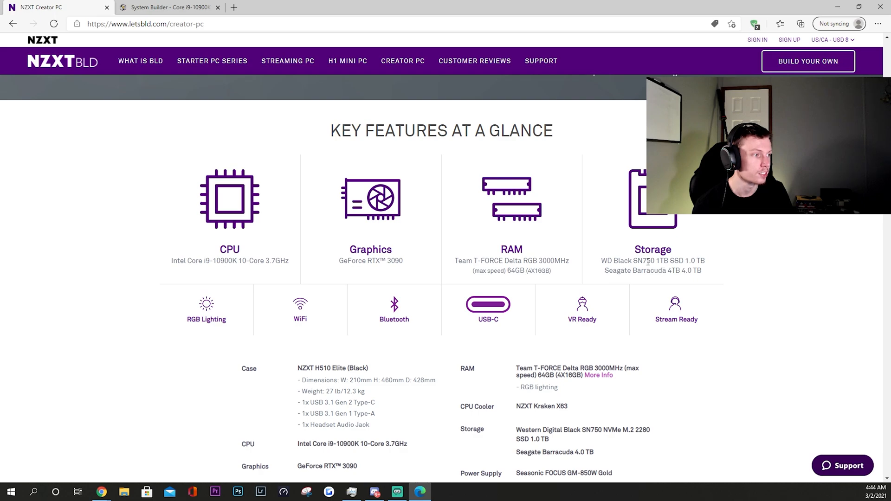
mouse_move(588, 254)
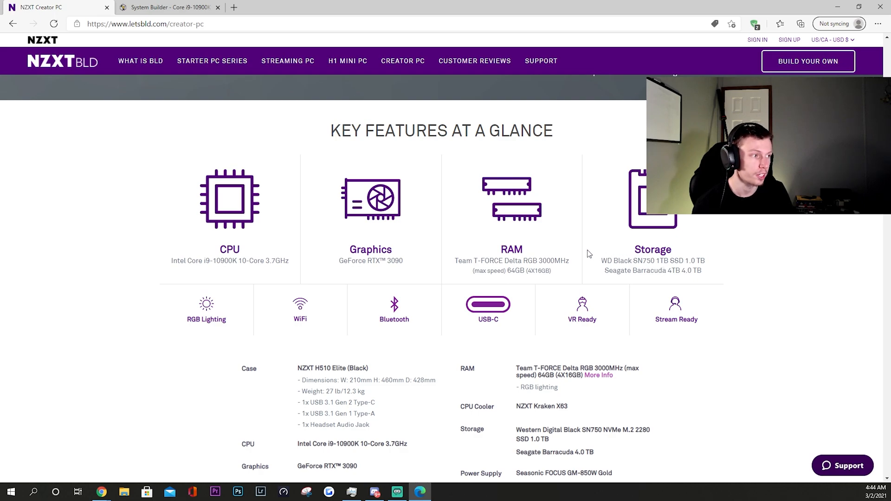
mouse_move(625, 254)
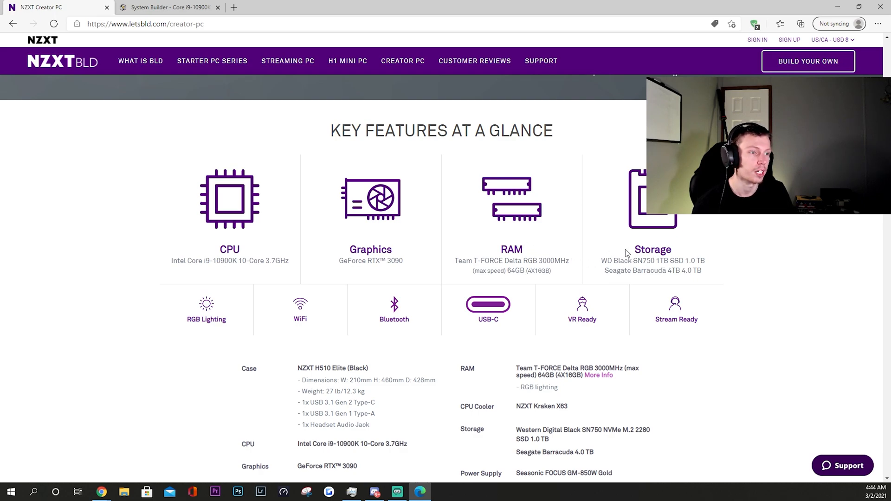
mouse_move(272, 239)
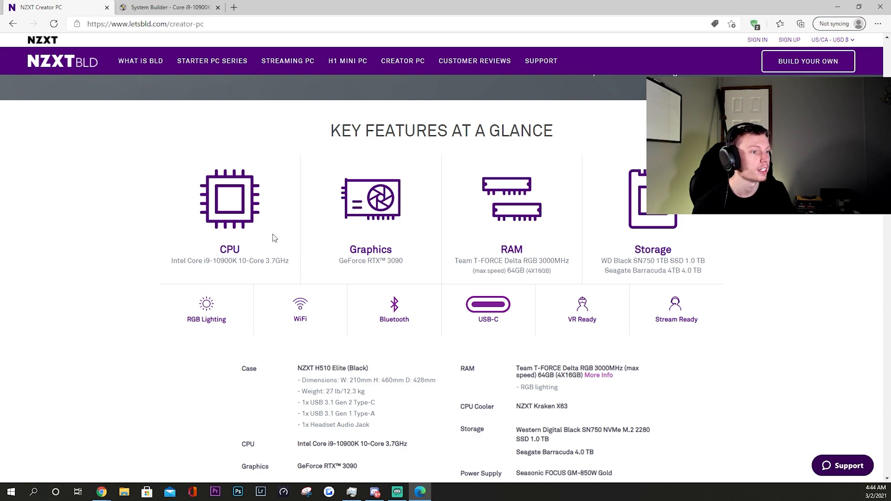
mouse_move(503, 257)
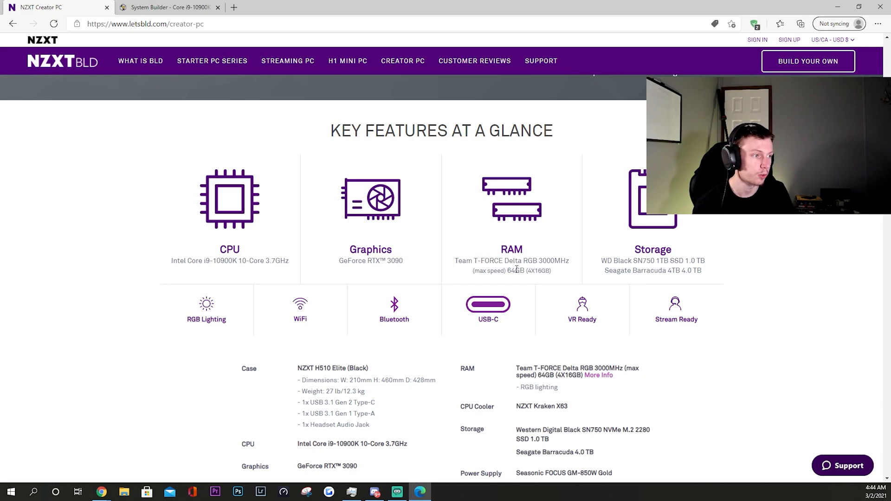
mouse_move(559, 259)
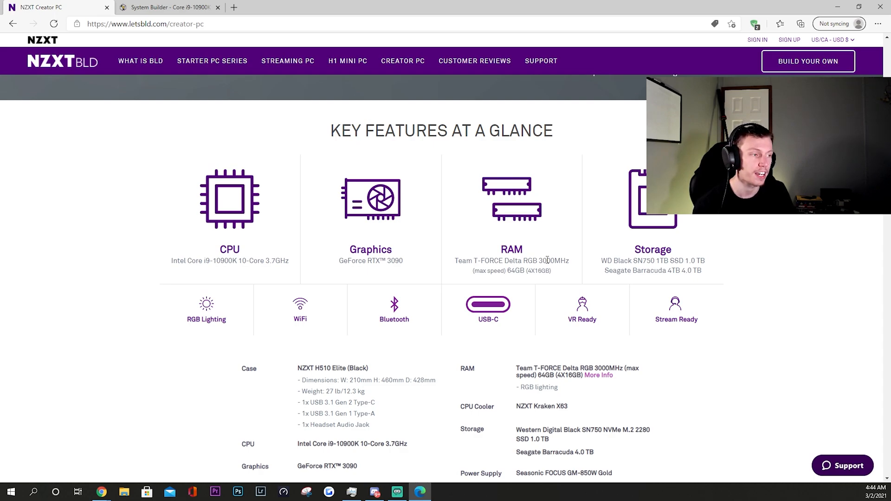
scroll(down, 3)
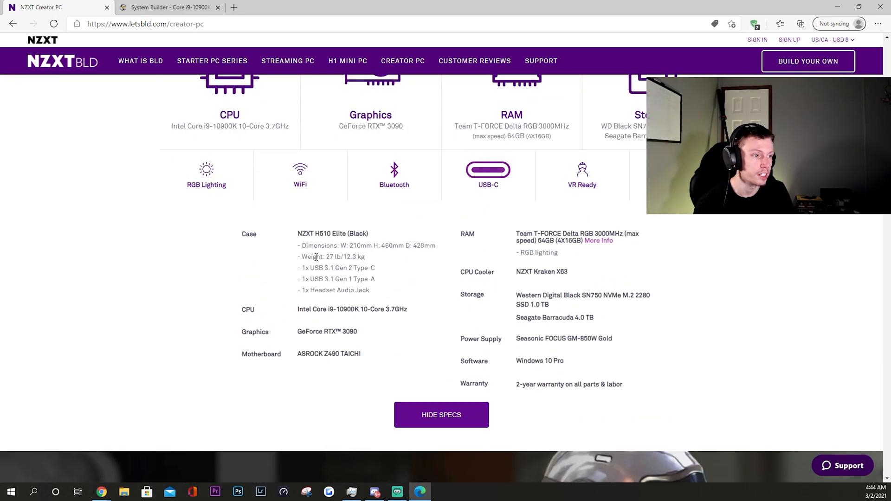
mouse_move(367, 341)
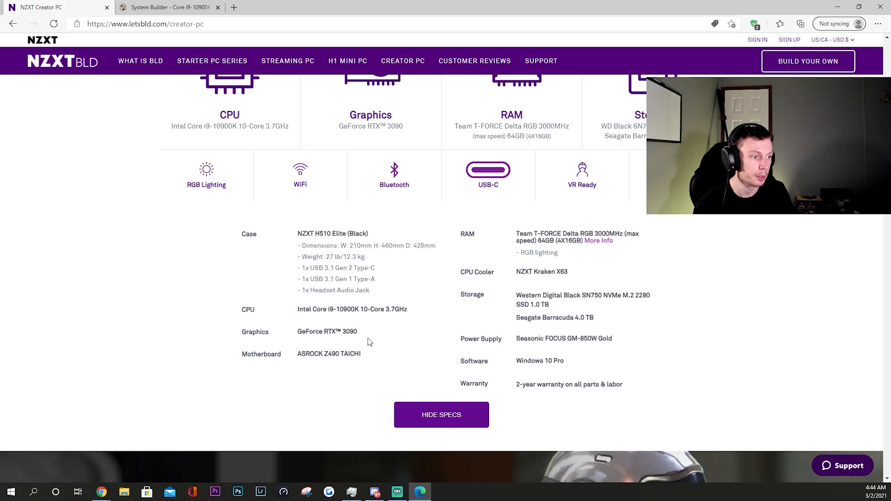
mouse_move(243, 350)
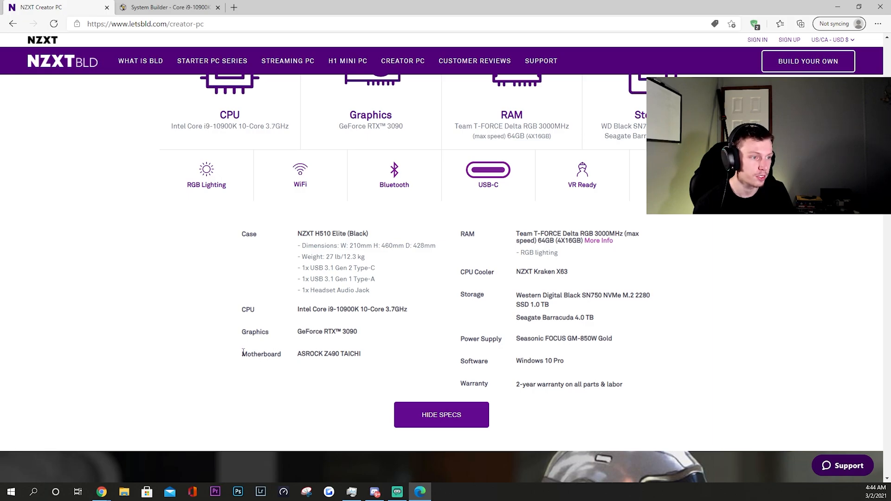
double_click(315, 353)
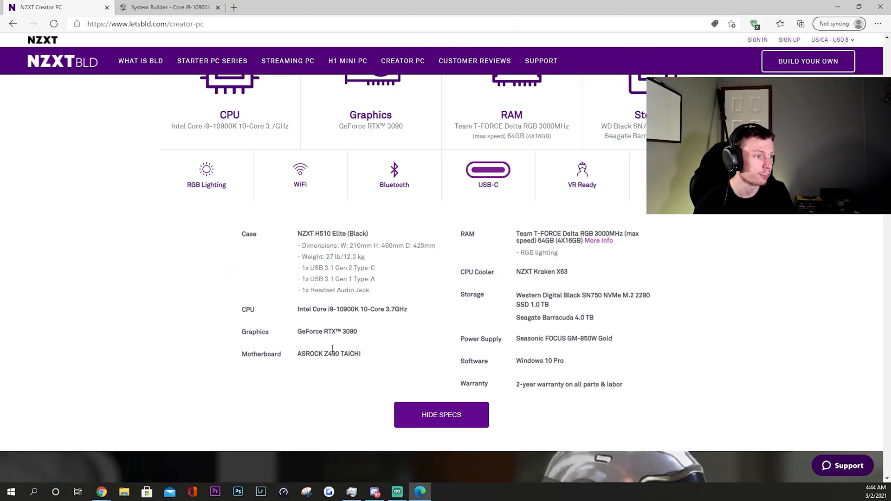
double_click(540, 272)
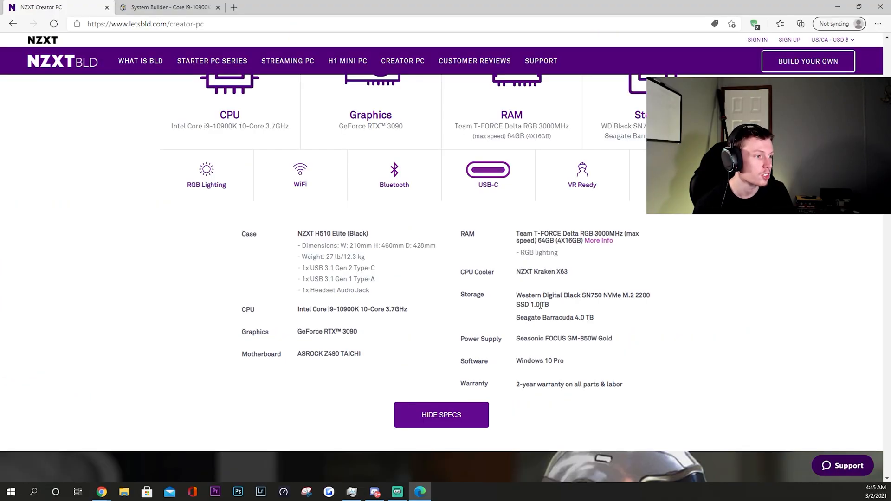
double_click(537, 338)
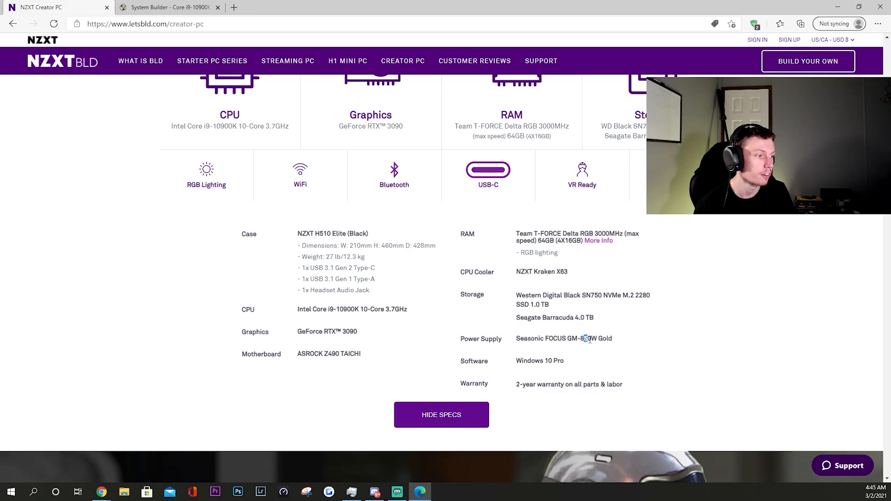
scroll(up, 3)
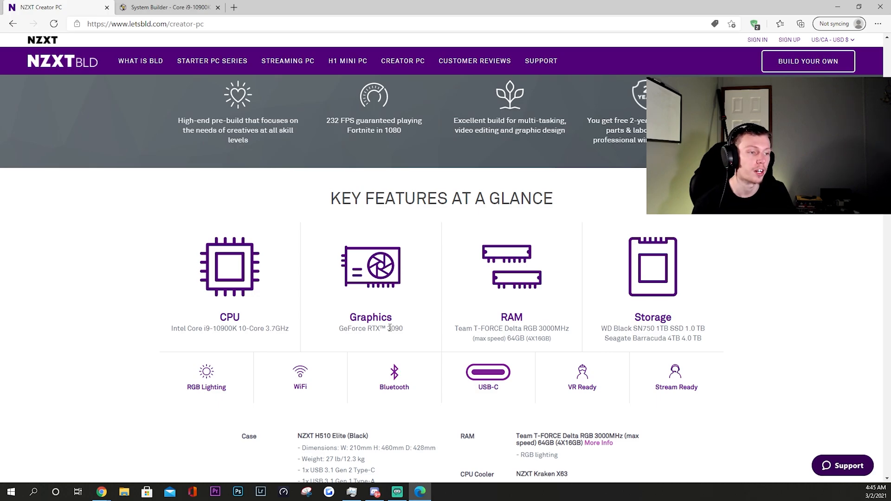
scroll(down, 3)
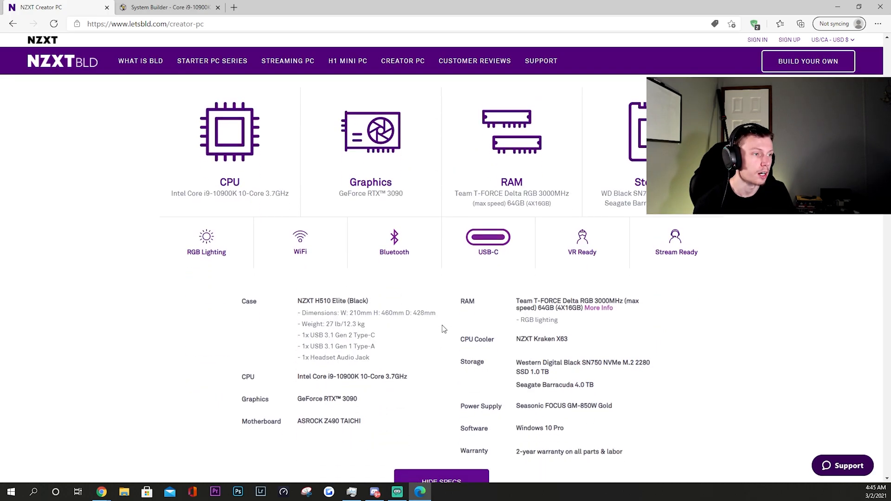
mouse_move(459, 331)
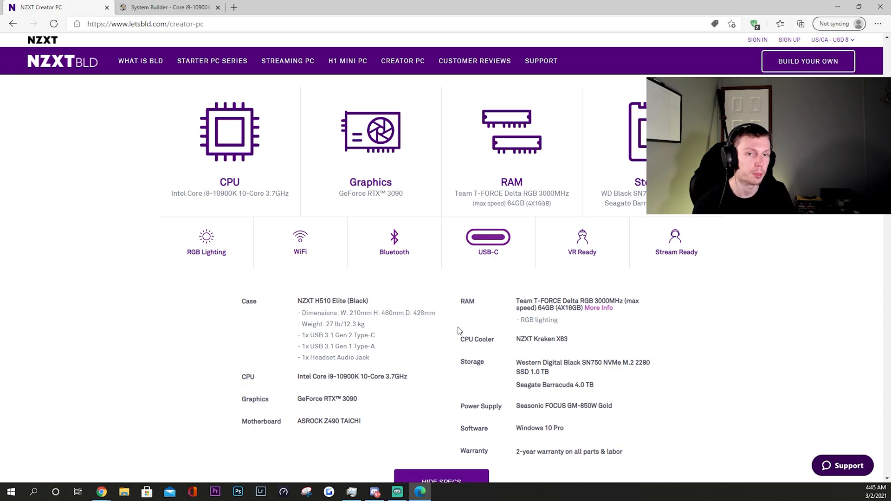
scroll(down, 3)
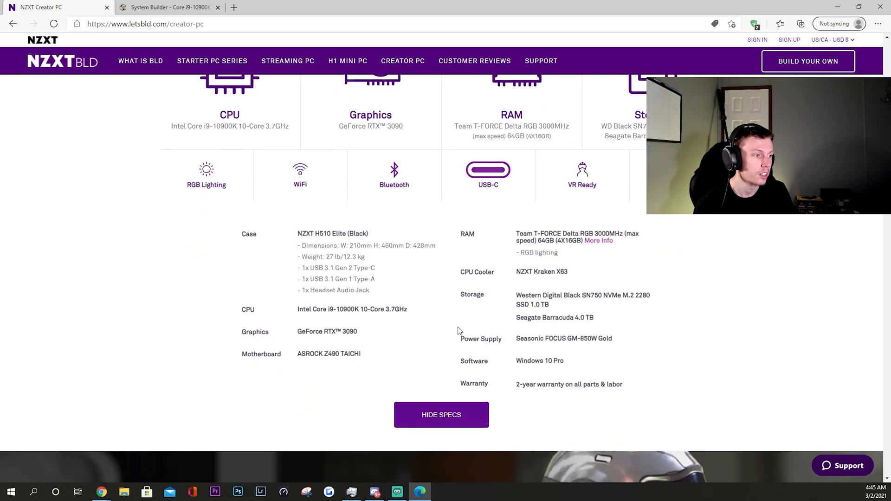
scroll(up, 3)
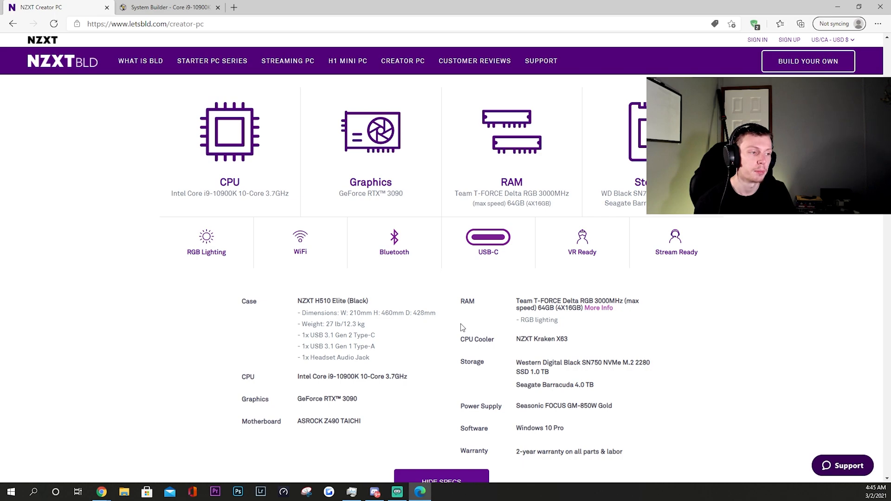
mouse_move(457, 328)
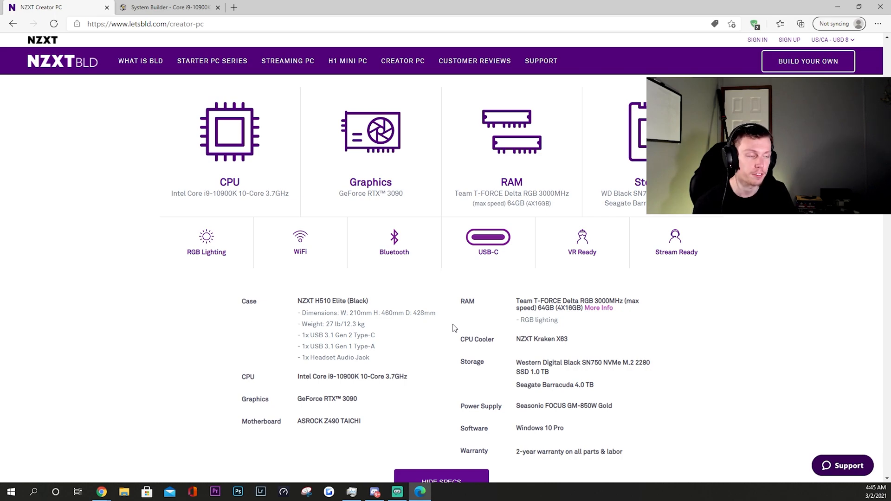
scroll(down, 3)
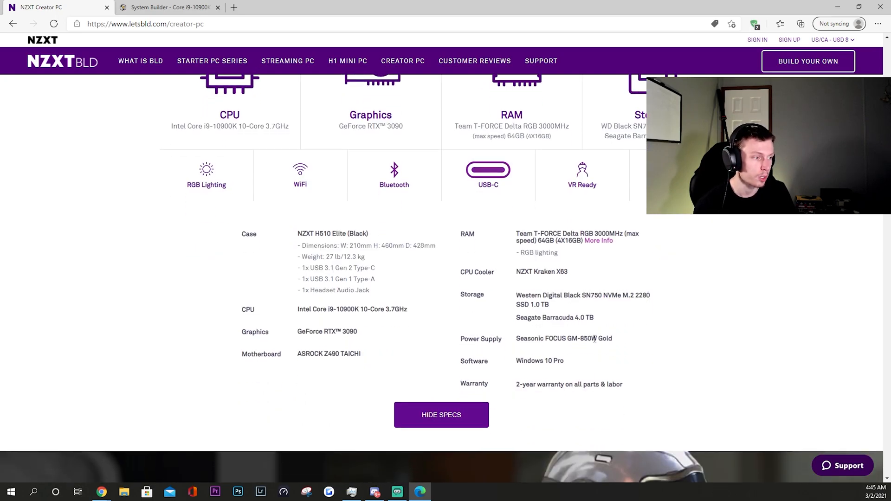
scroll(up, 3)
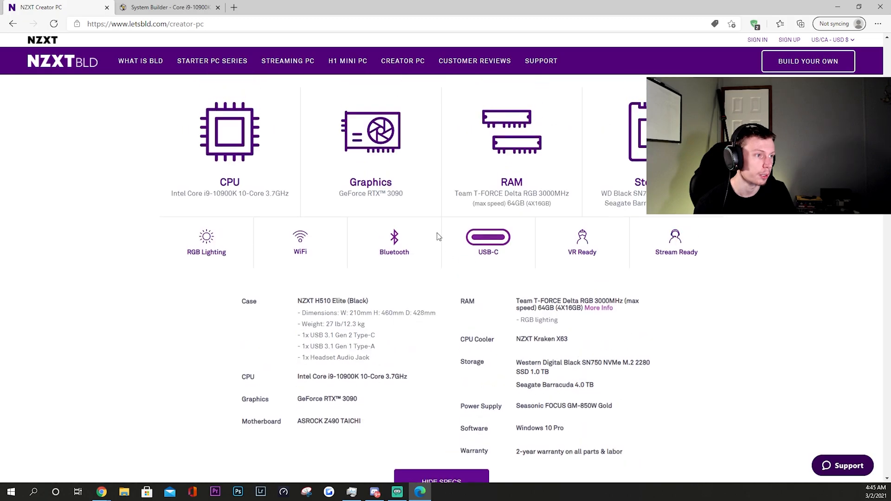
scroll(down, 3)
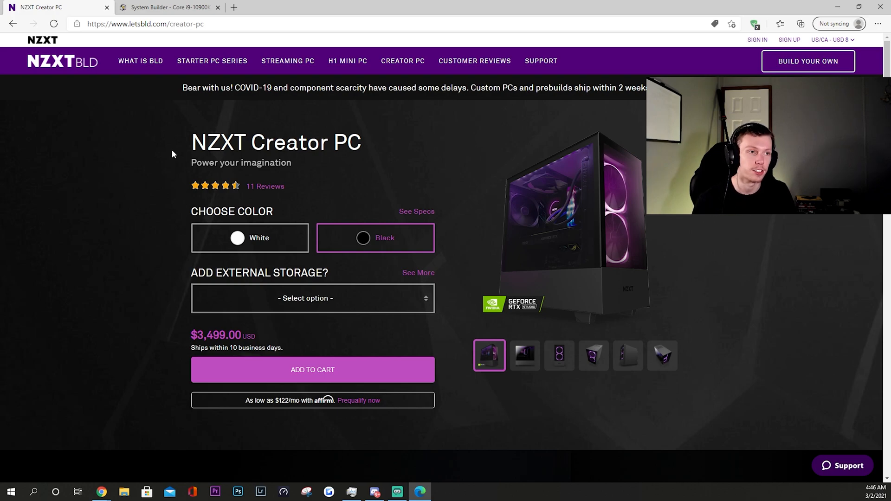
mouse_move(176, 224)
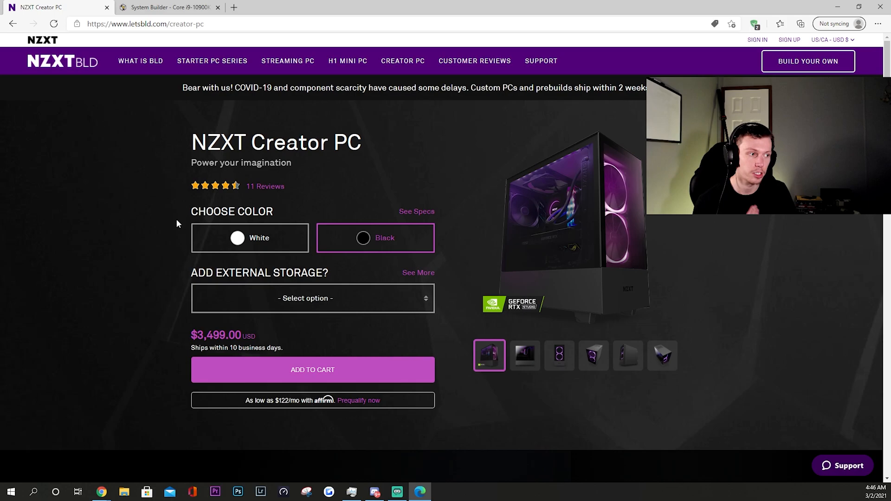
scroll(down, 3)
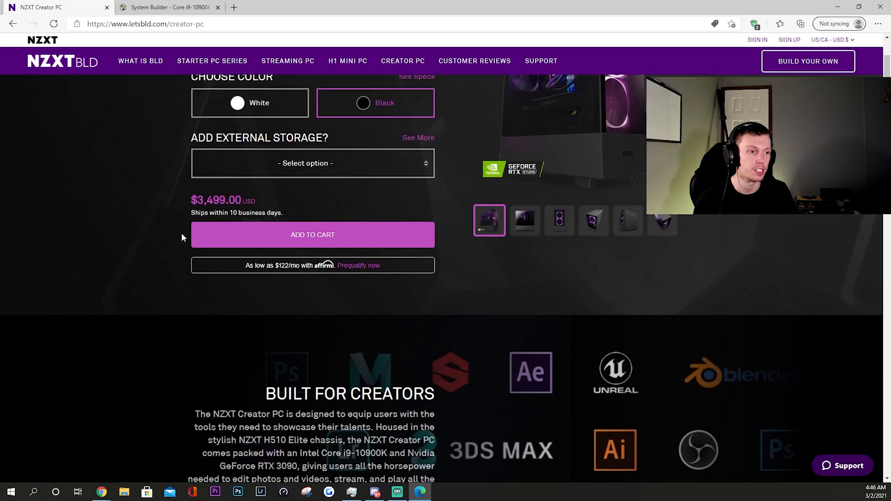
scroll(up, 3)
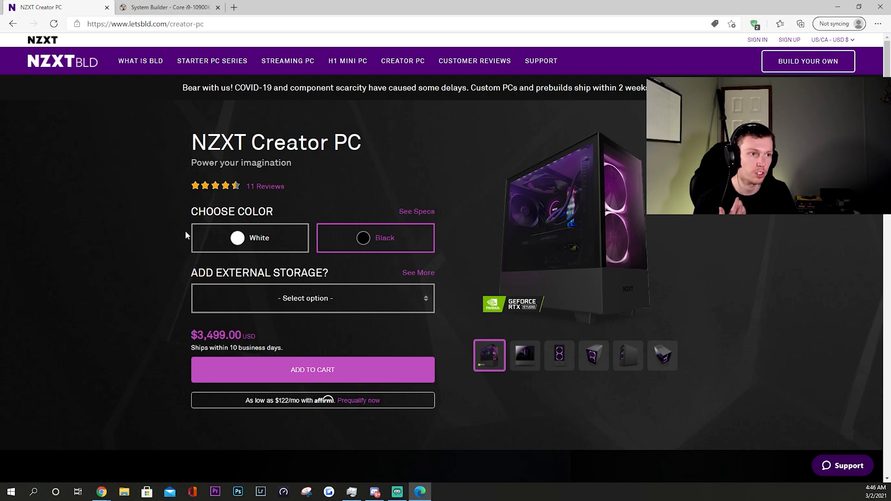
mouse_move(249, 238)
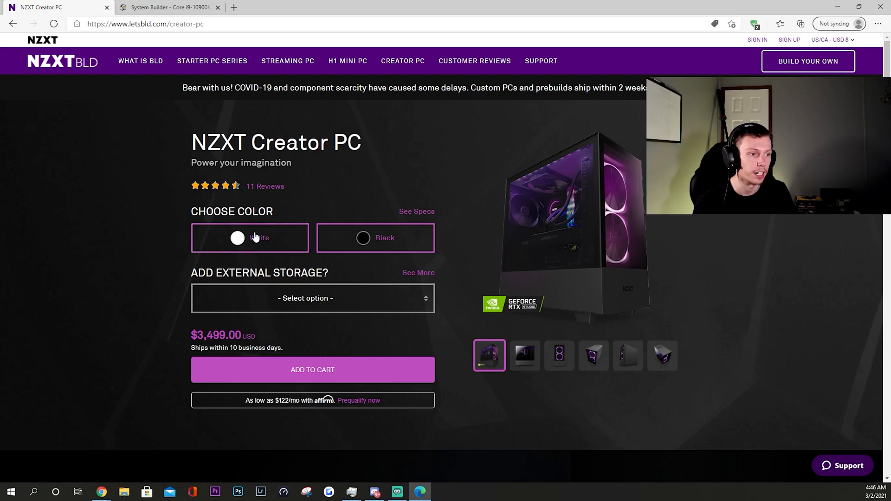
click(168, 8)
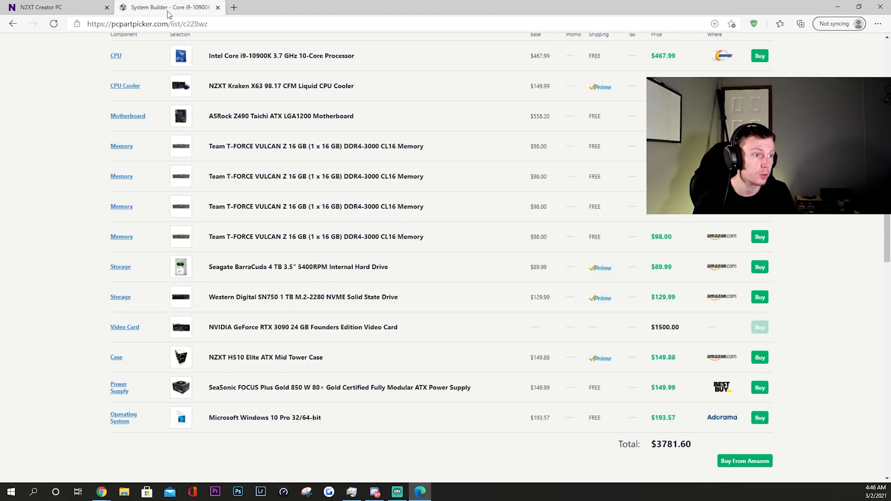
scroll(up, 3)
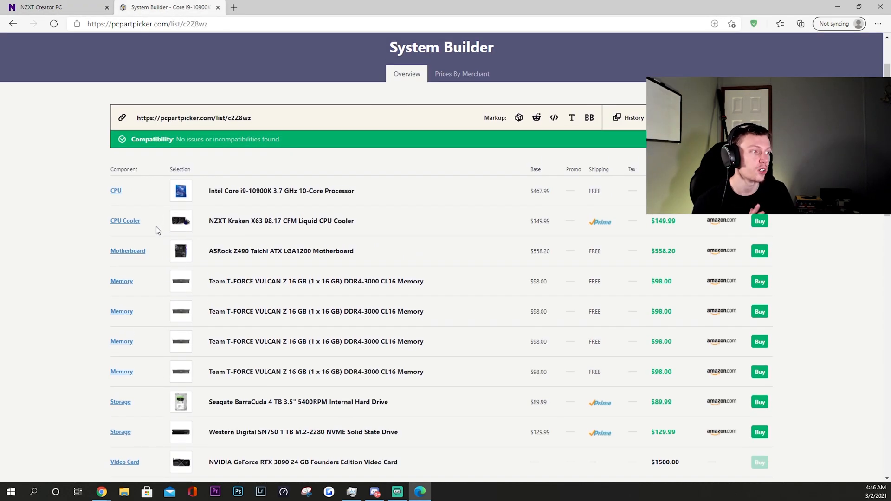
mouse_move(117, 241)
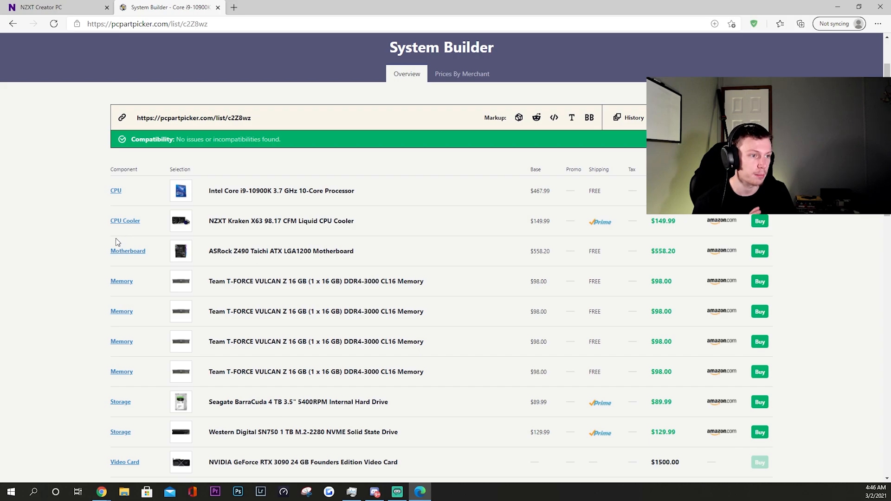
scroll(down, 3)
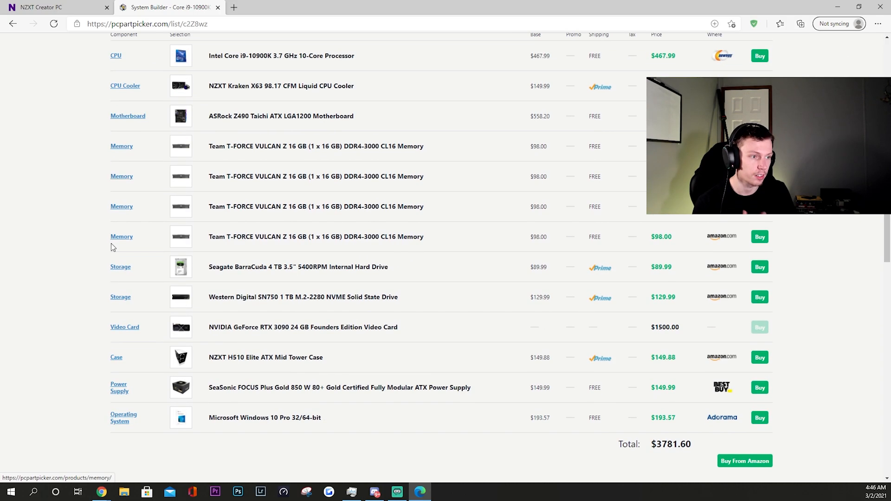
click(51, 6)
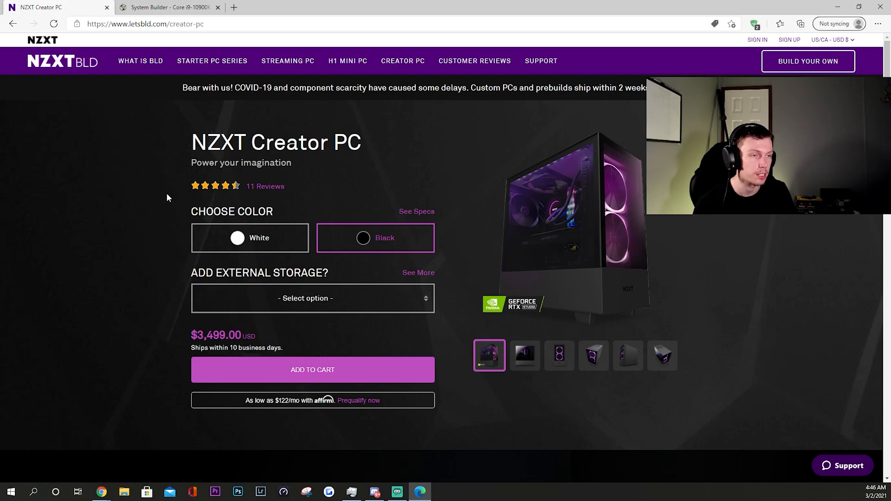
click(168, 7)
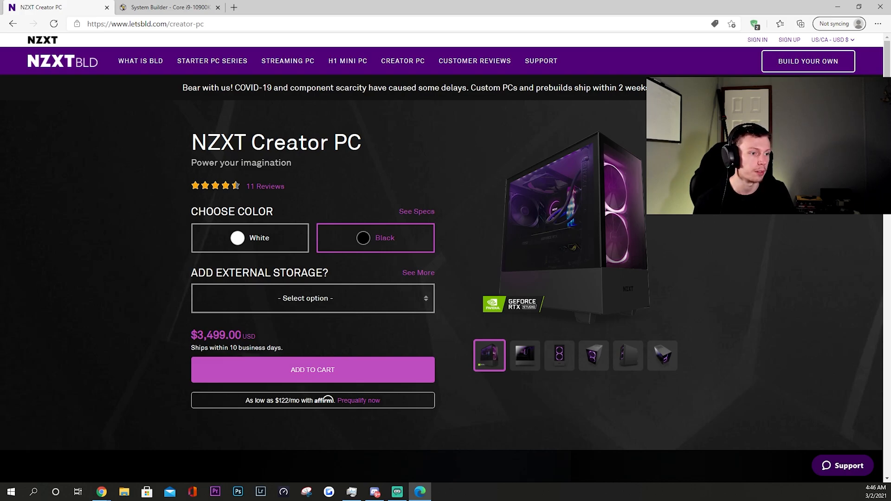
click(165, 6)
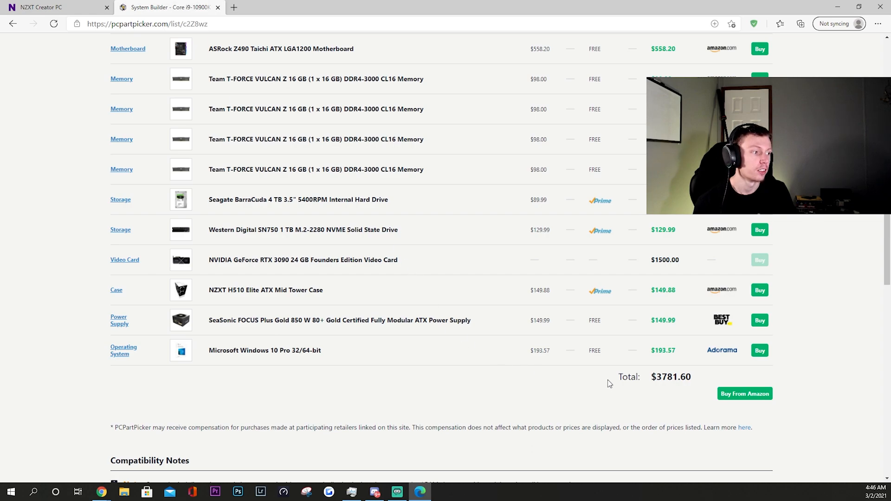
mouse_move(304, 346)
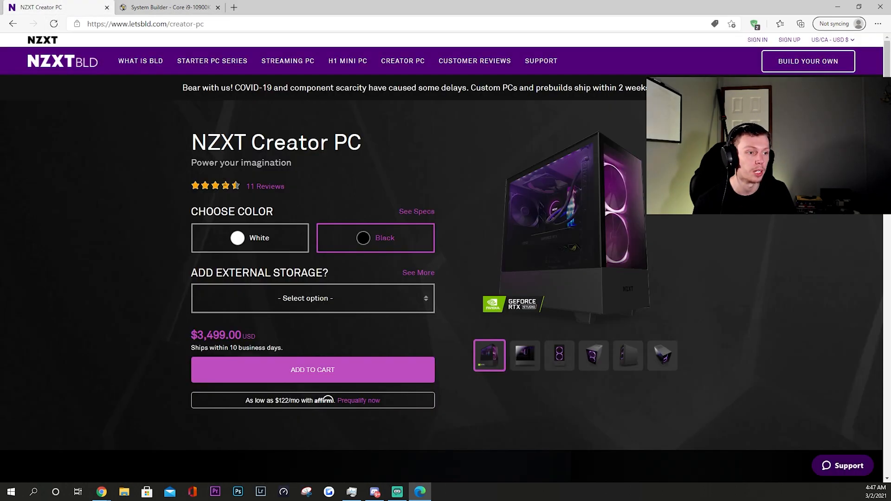
mouse_move(174, 295)
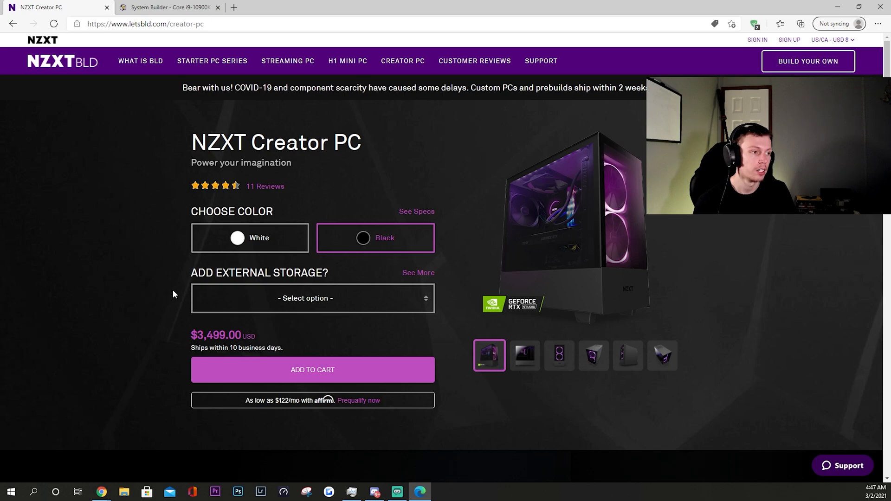
mouse_move(189, 285)
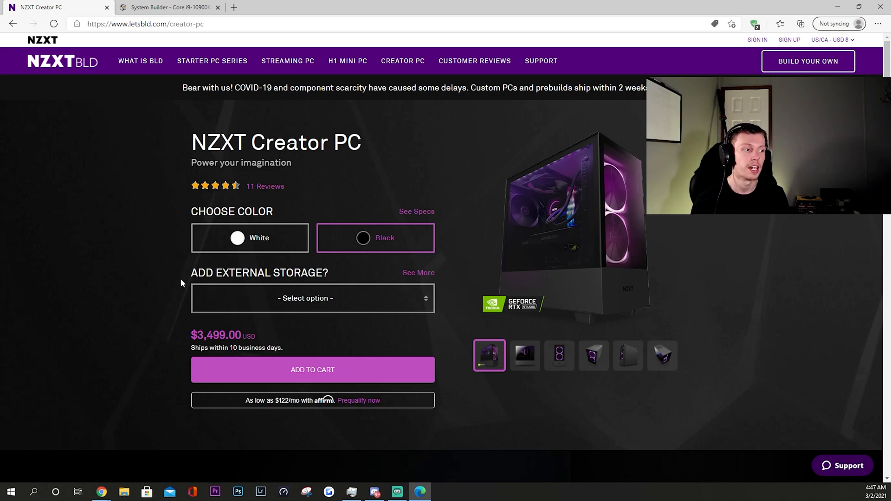
mouse_move(189, 284)
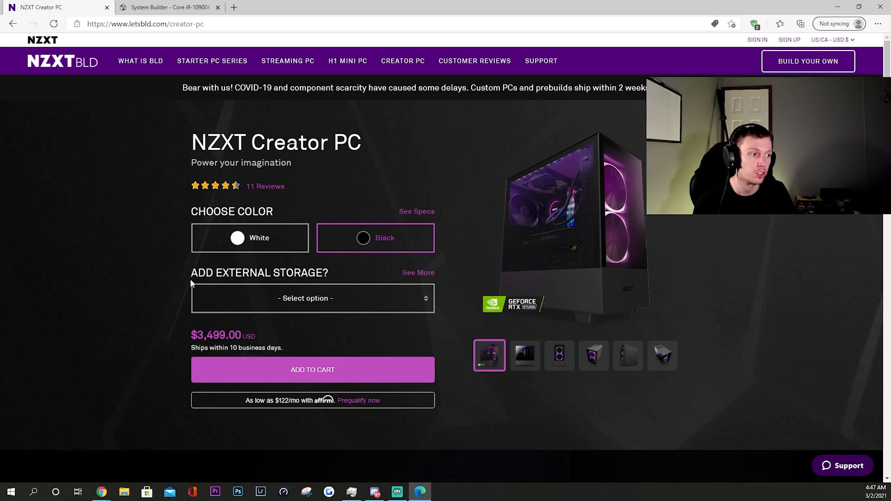
mouse_move(188, 273)
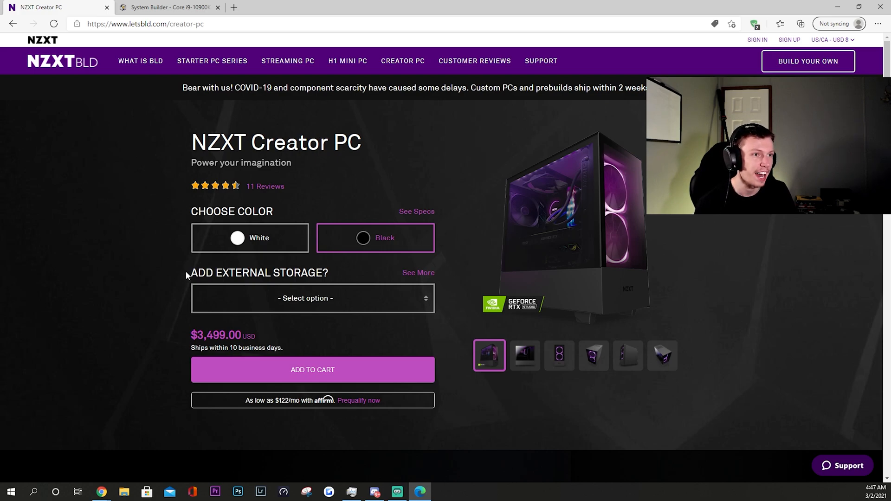
scroll(down, 3)
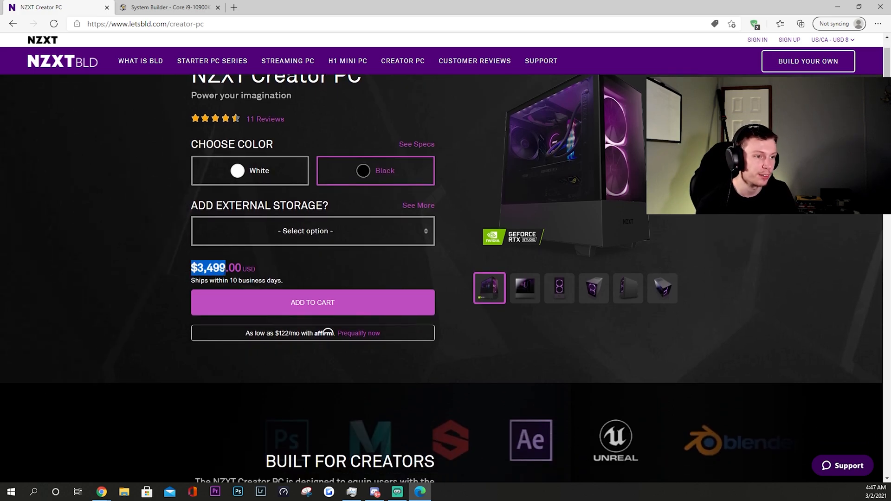
scroll(up, 3)
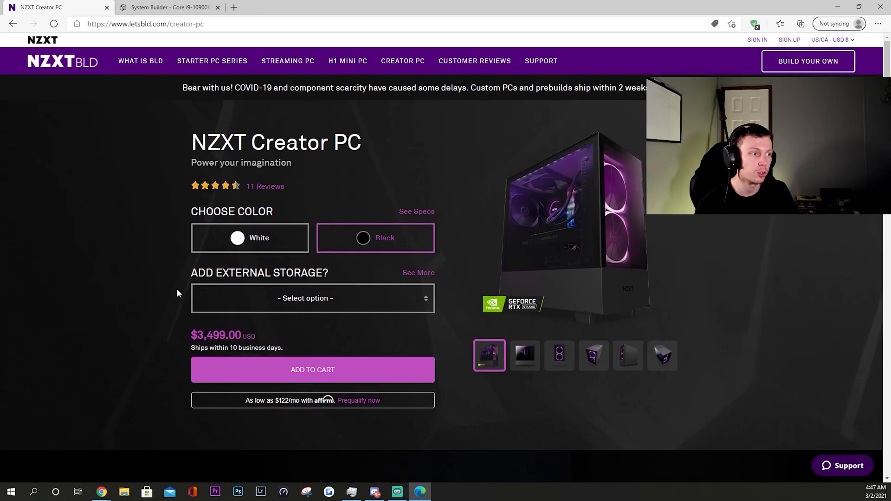
scroll(down, 3)
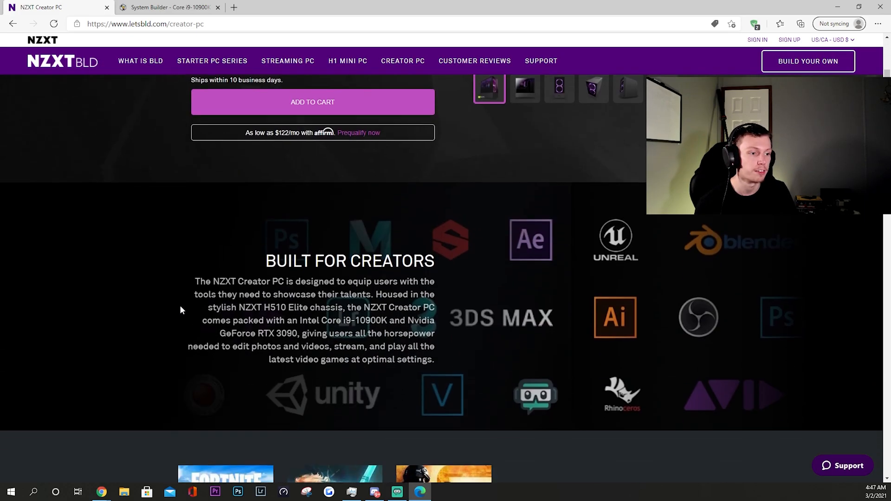
scroll(down, 3)
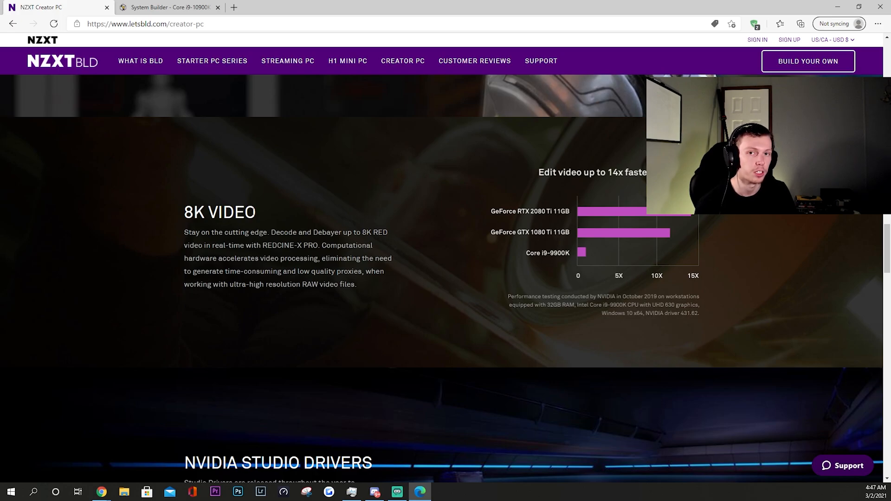
mouse_move(371, 287)
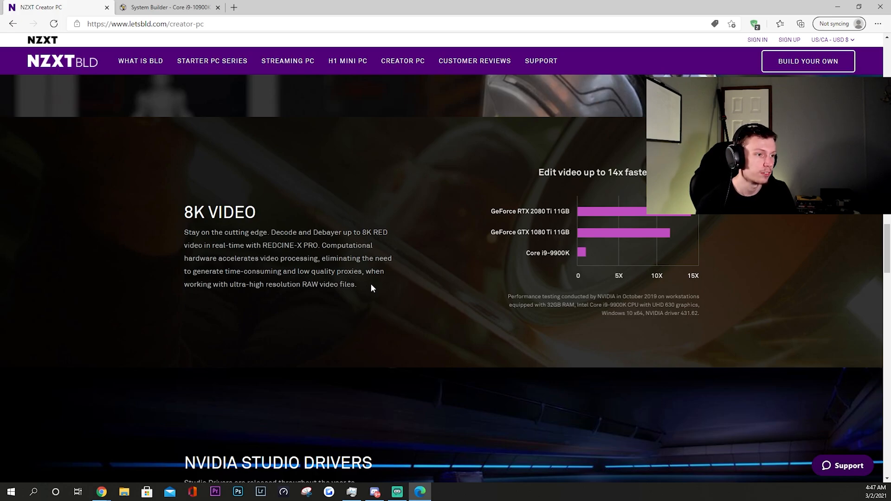
scroll(down, 3)
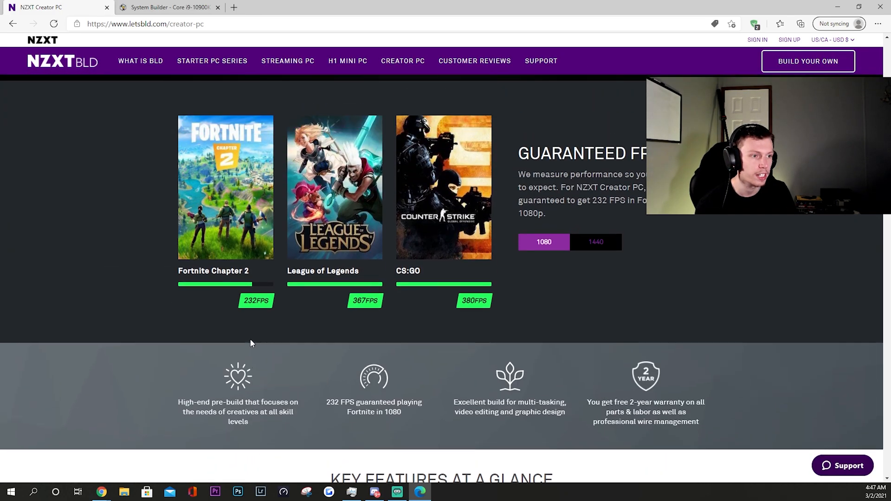
scroll(up, 3)
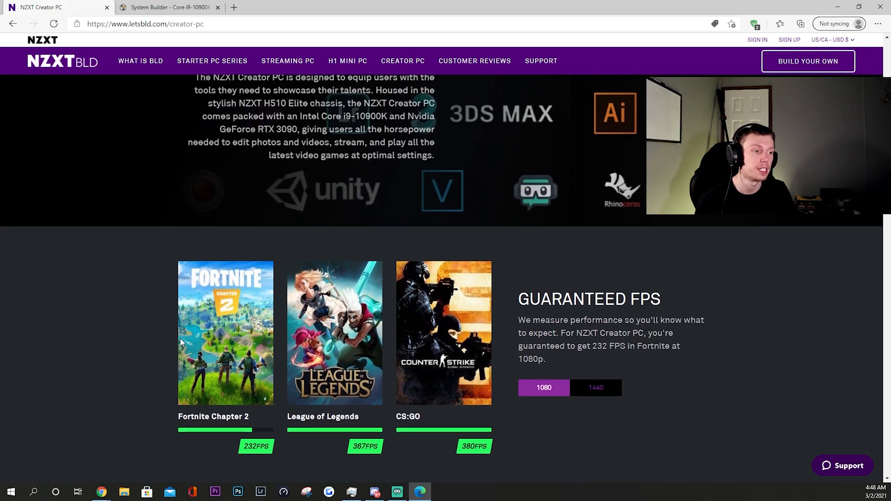
mouse_move(196, 340)
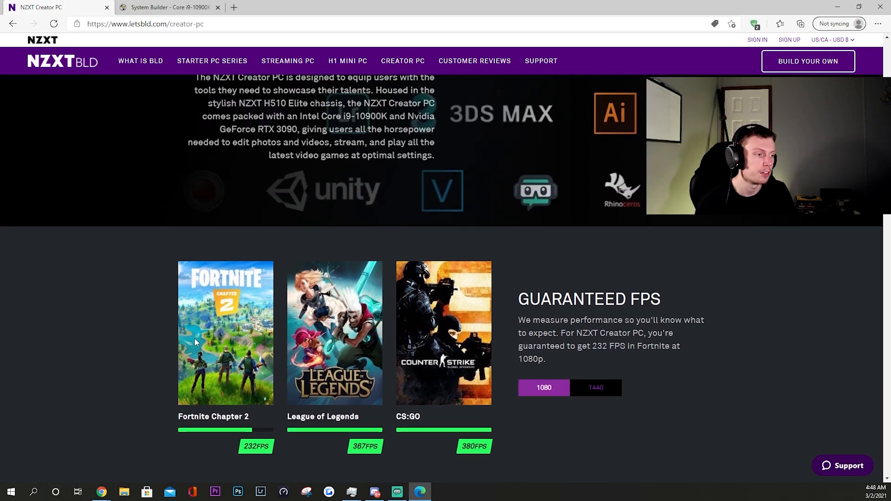
scroll(up, 3)
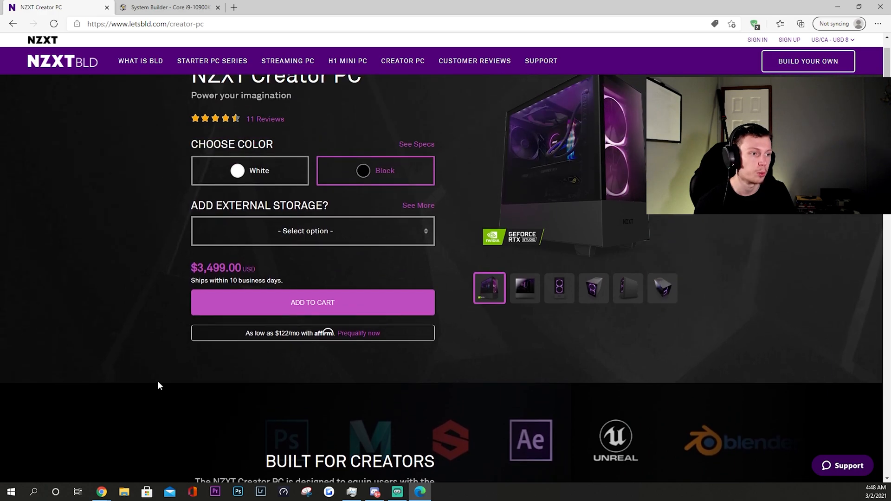
scroll(up, 3)
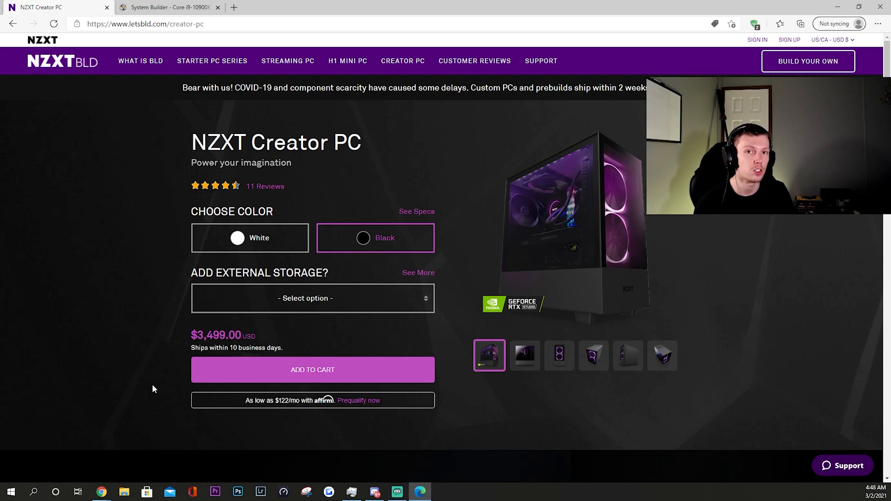
mouse_move(167, 384)
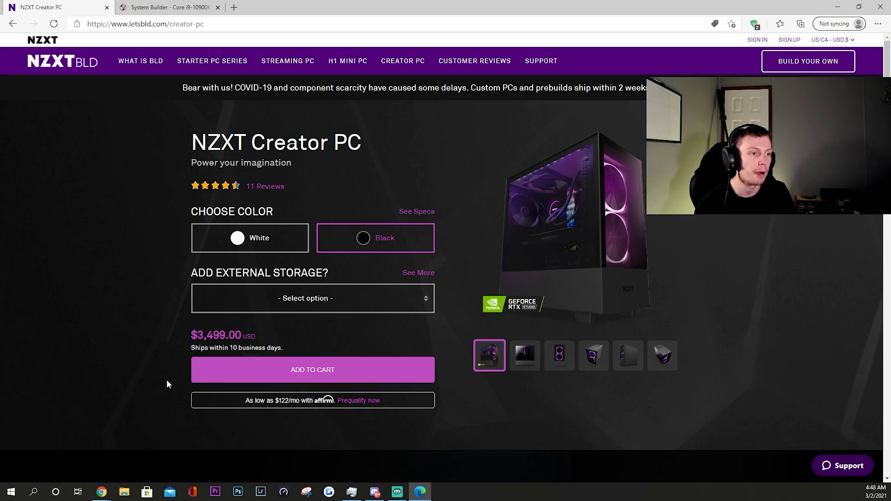
mouse_move(175, 388)
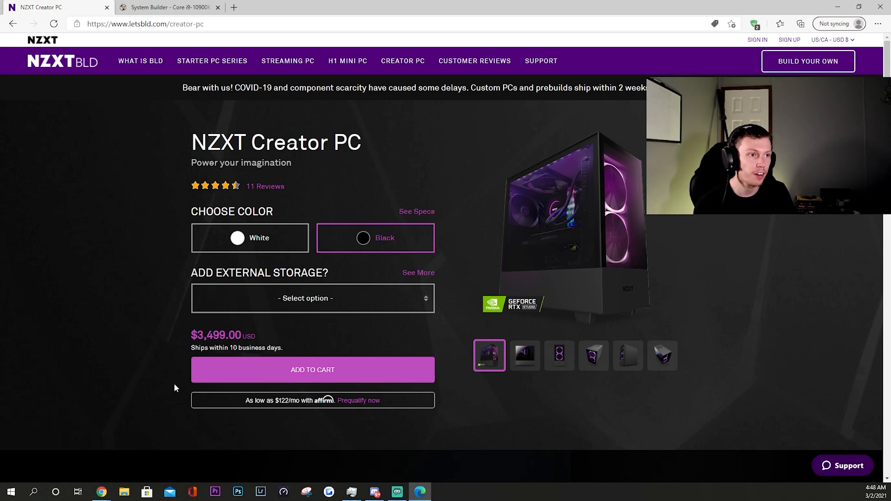
Step: Check the PCPartPicker parts list total of $3,781.60, then return to the top of the list
click(166, 7)
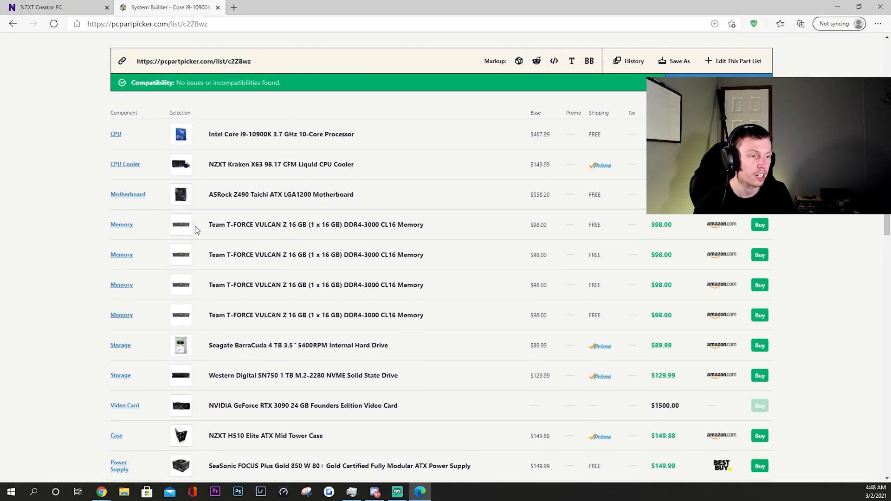
scroll(down, 3)
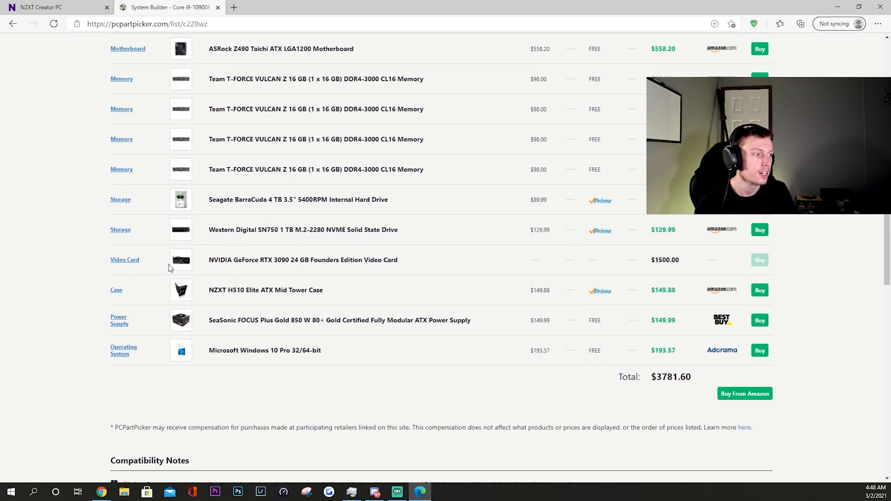
scroll(down, 3)
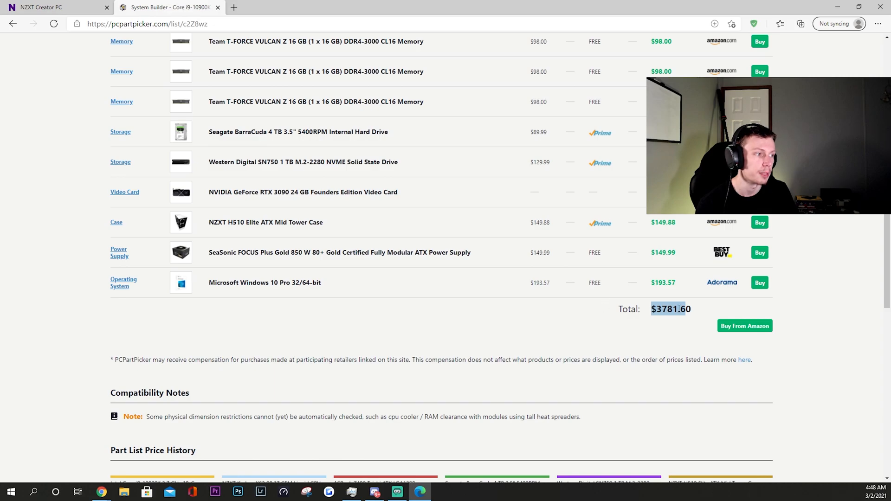
scroll(up, 3)
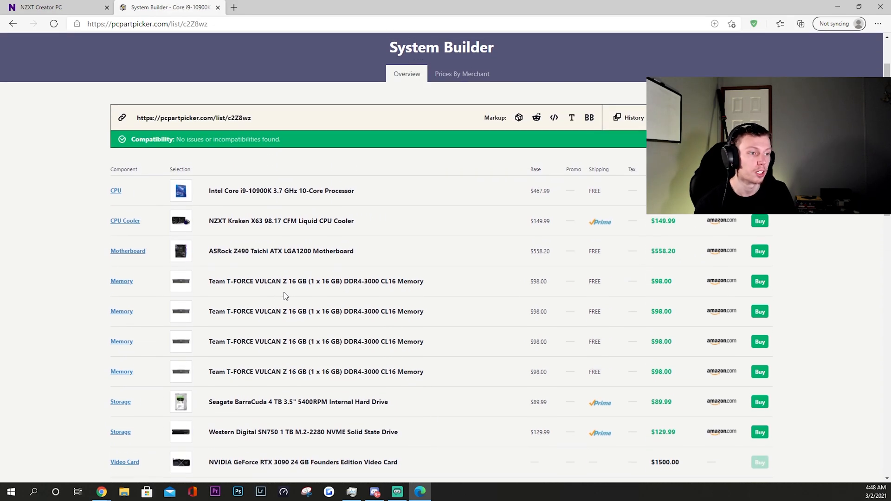
mouse_move(384, 296)
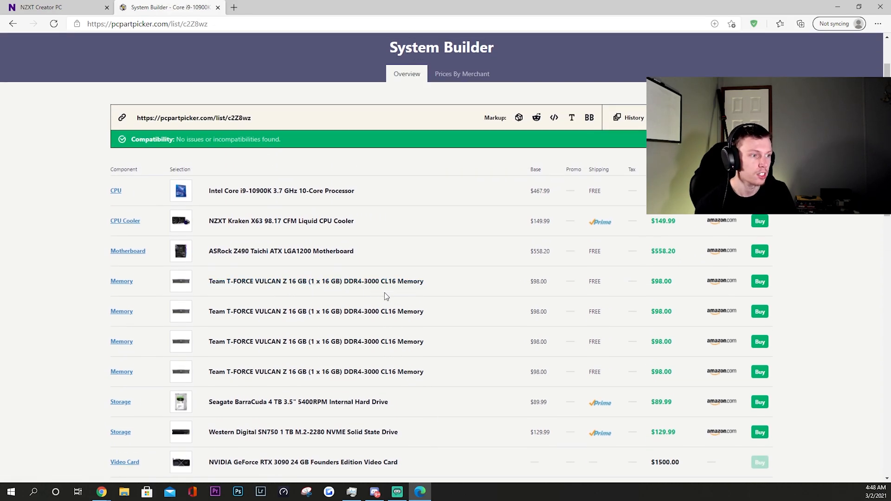
Step: View the NZXT Creator PC page at $3,499.00, glancing at its creator-apps section
click(51, 7)
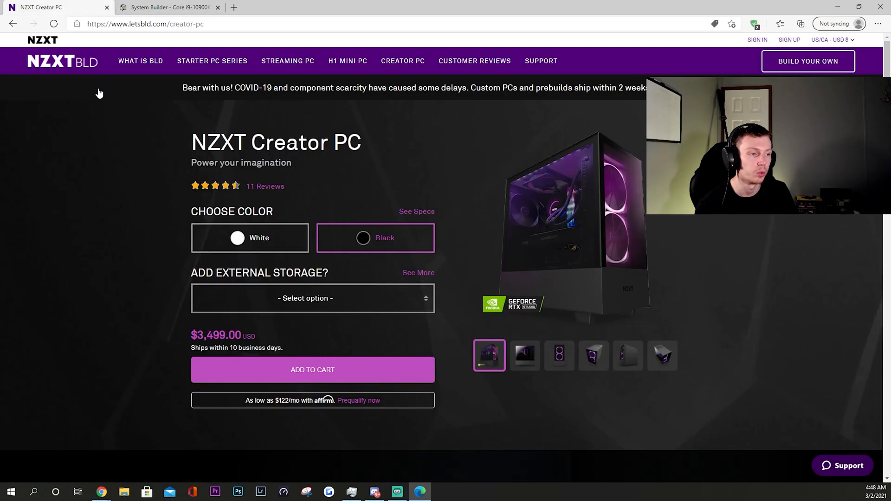
mouse_move(145, 237)
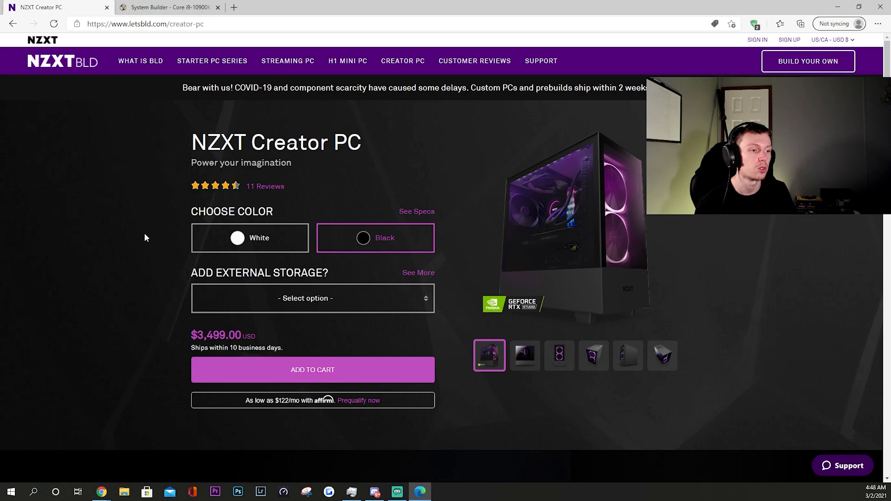
mouse_move(141, 238)
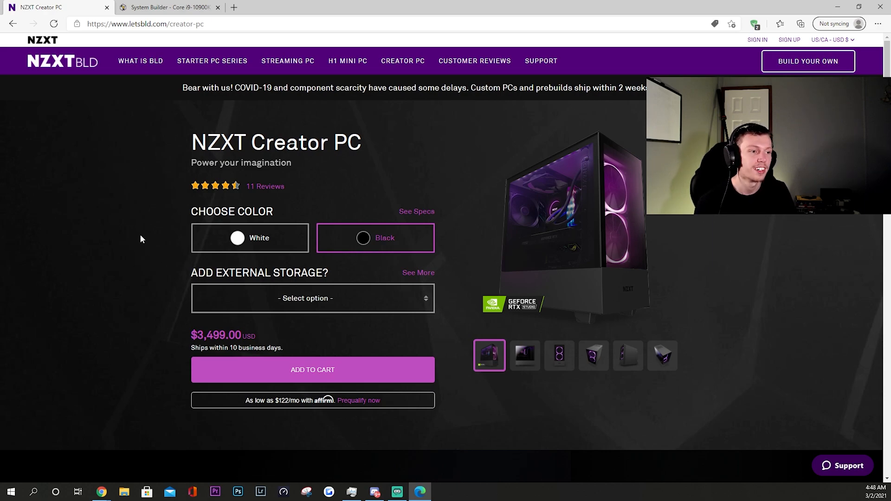
mouse_move(157, 235)
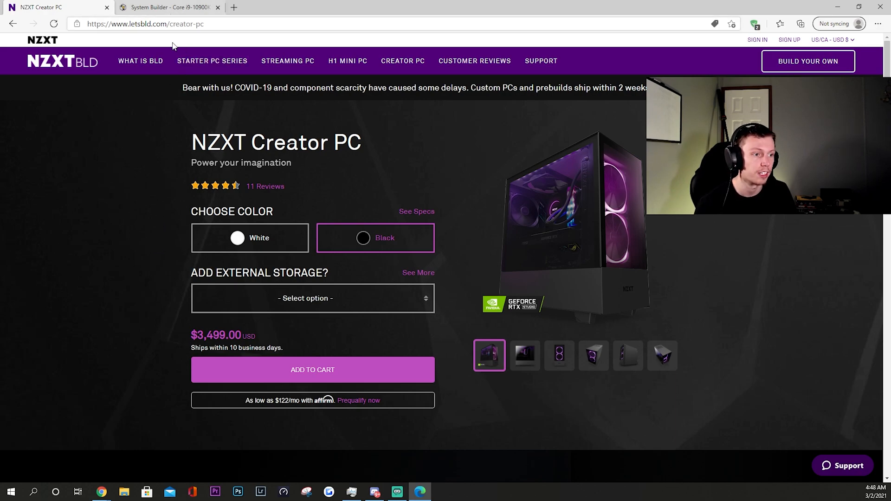
mouse_move(172, 266)
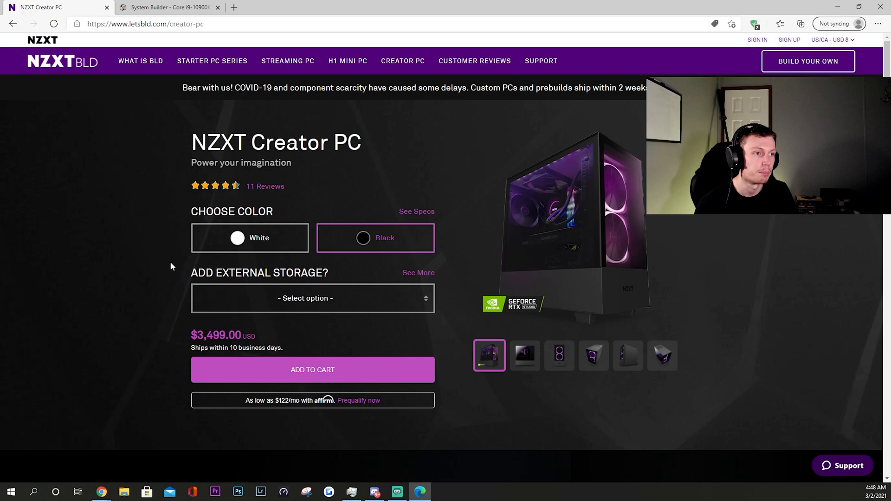
mouse_move(92, 127)
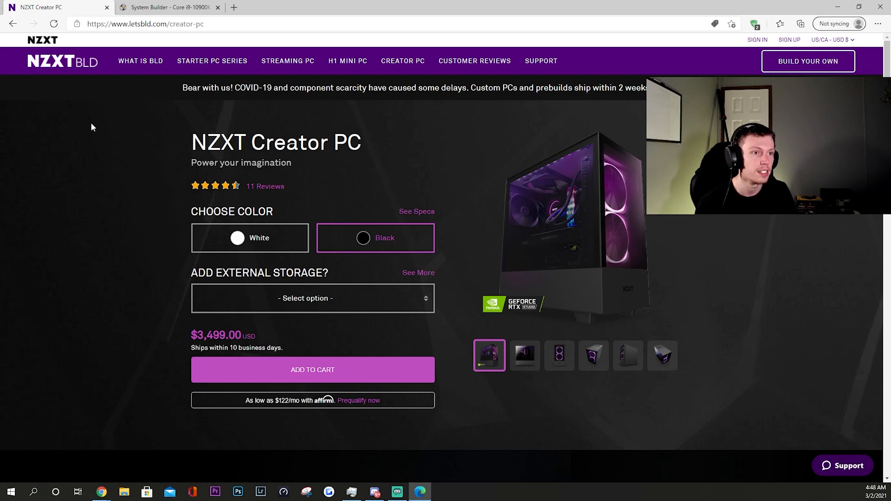
mouse_move(107, 163)
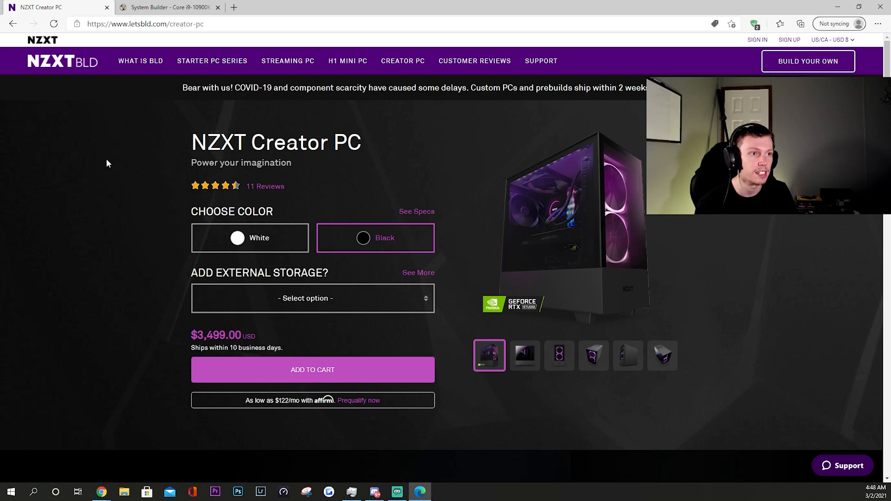
mouse_move(118, 187)
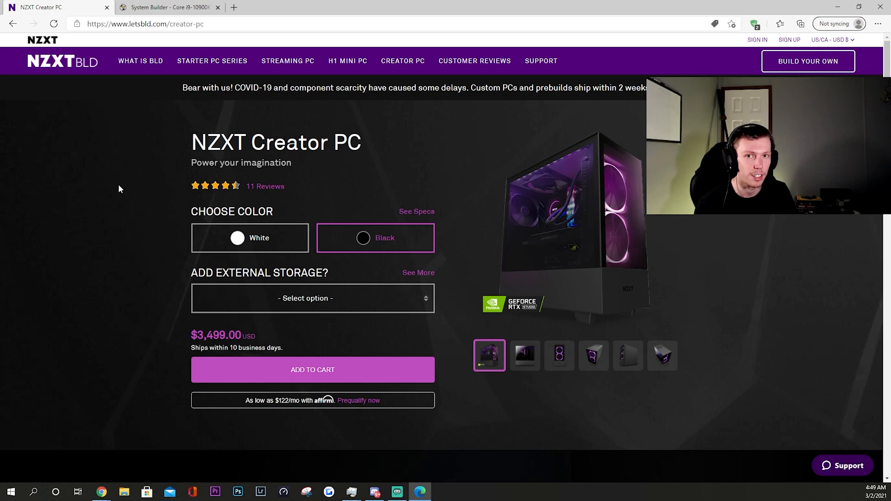
mouse_move(131, 186)
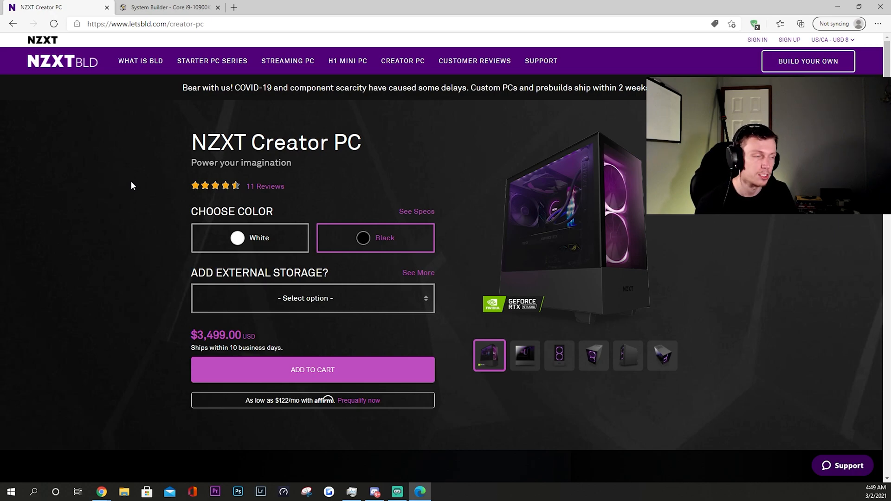
mouse_move(132, 201)
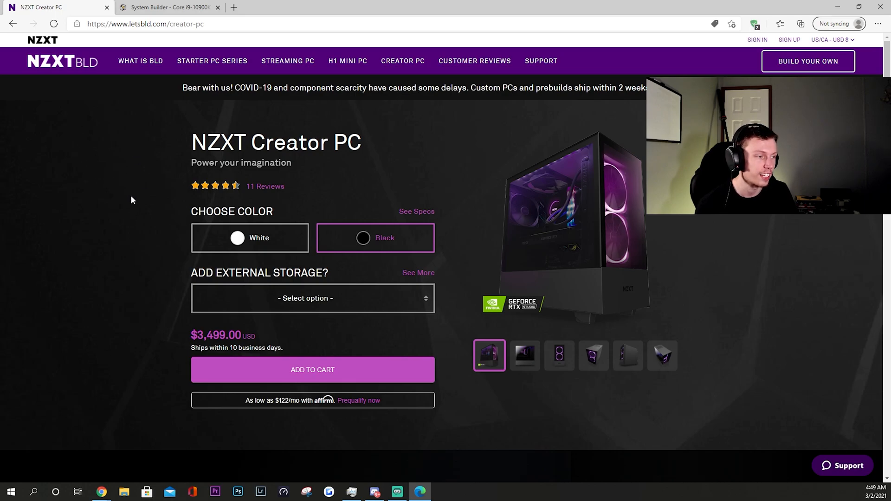
scroll(down, 3)
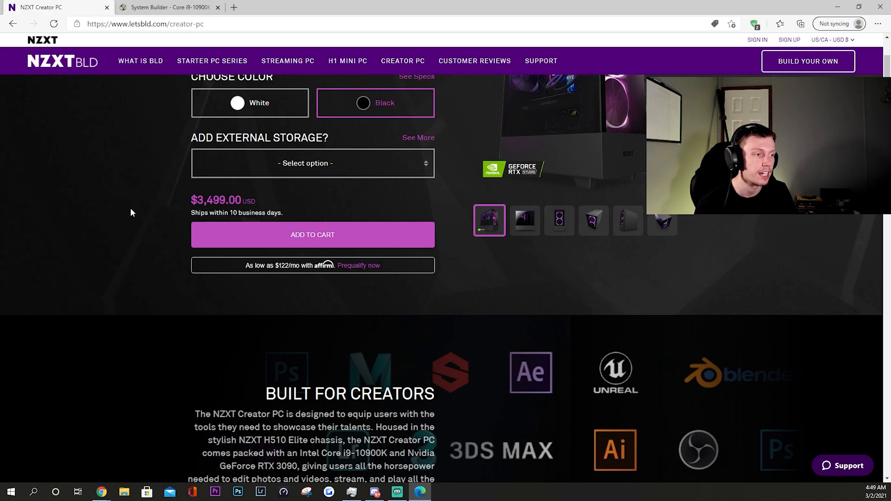
scroll(up, 3)
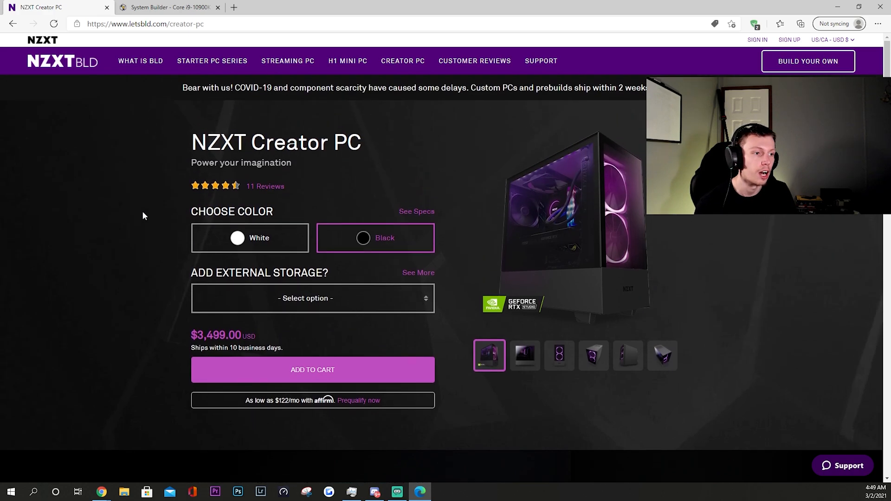
mouse_move(131, 216)
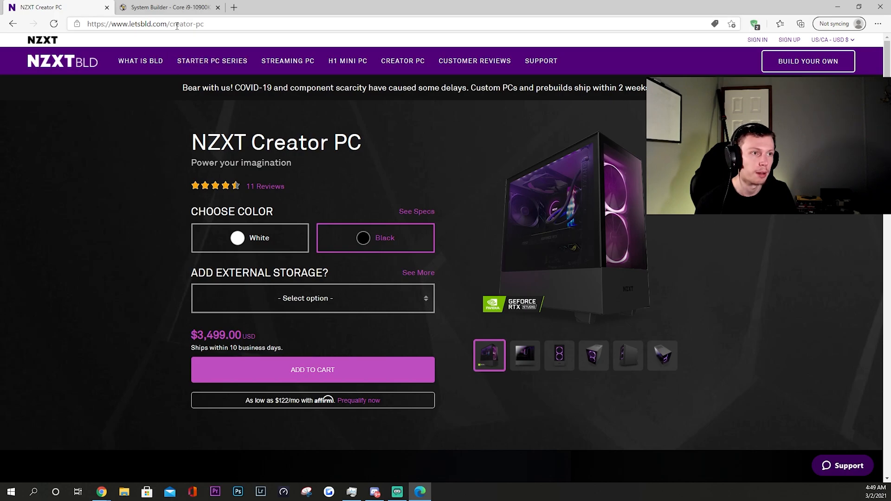
Step: Recheck the PCPartPicker $3,781.60 total against NZXT's $3,499.00 Creator PC page
click(168, 7)
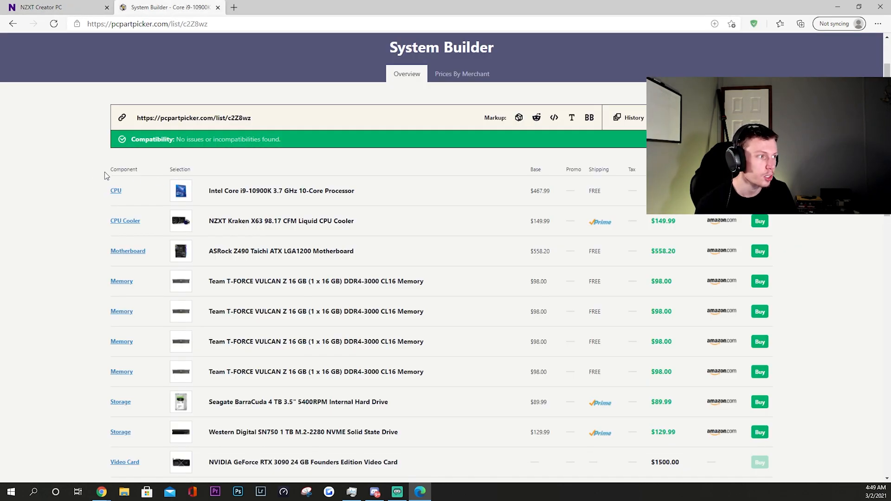
scroll(down, 3)
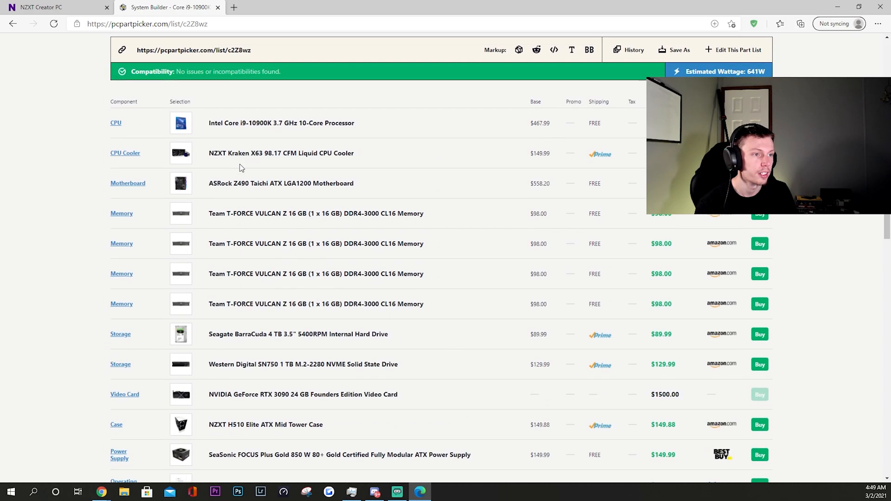
scroll(down, 3)
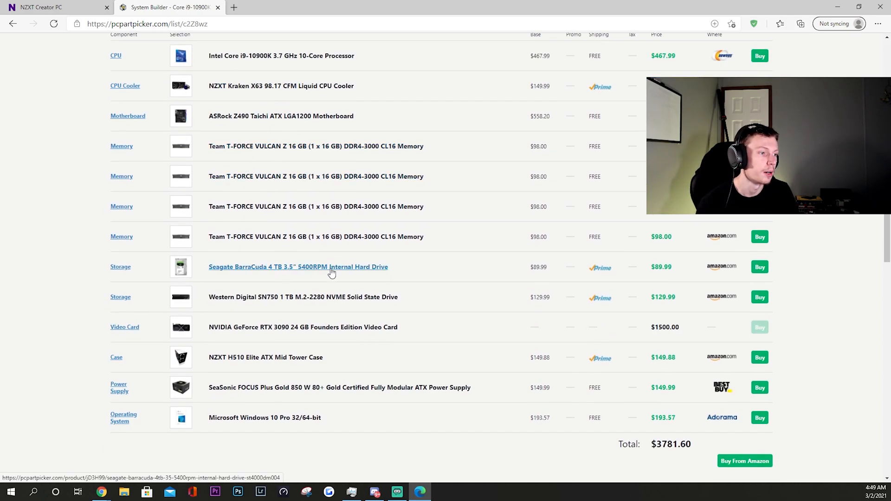
click(54, 6)
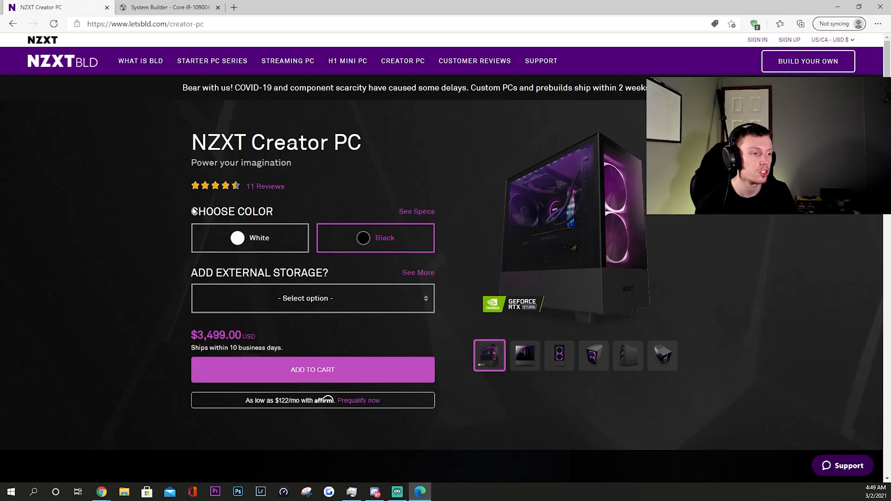
mouse_move(136, 194)
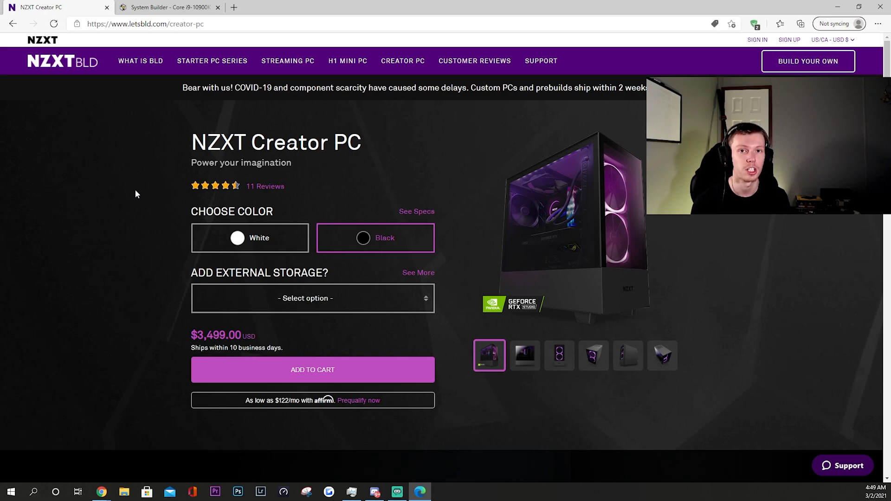
mouse_move(165, 221)
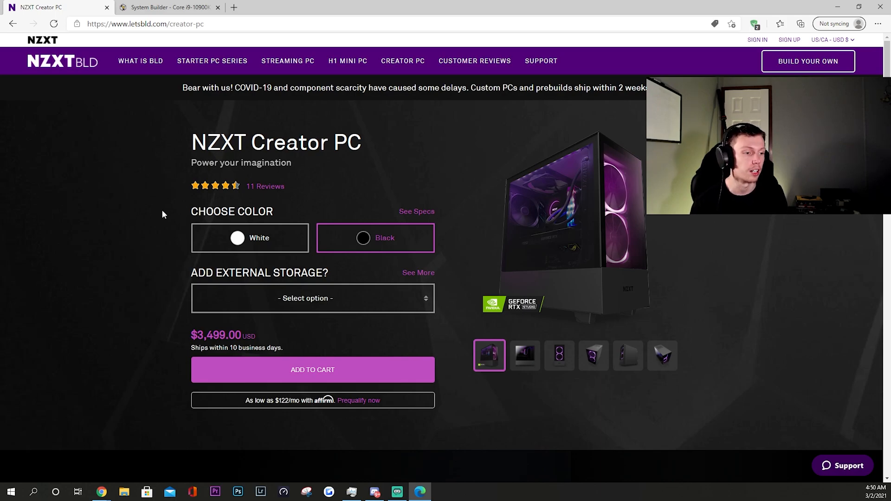
scroll(down, 3)
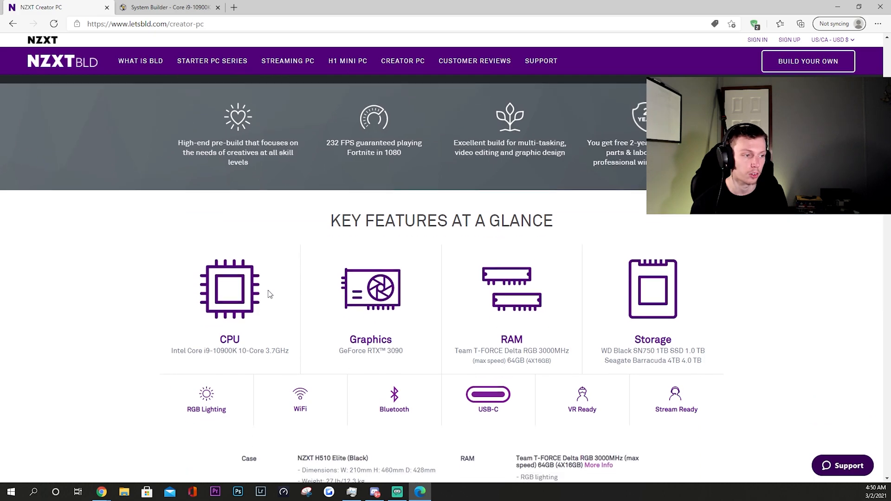
scroll(down, 3)
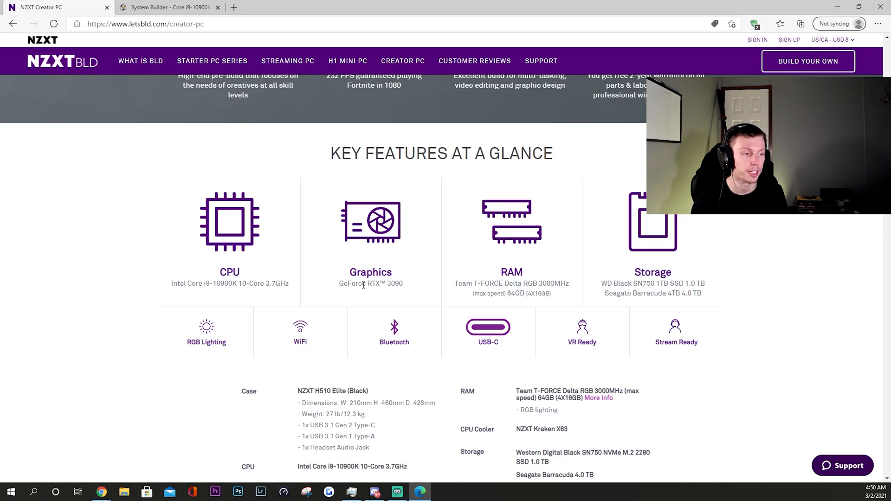
scroll(up, 3)
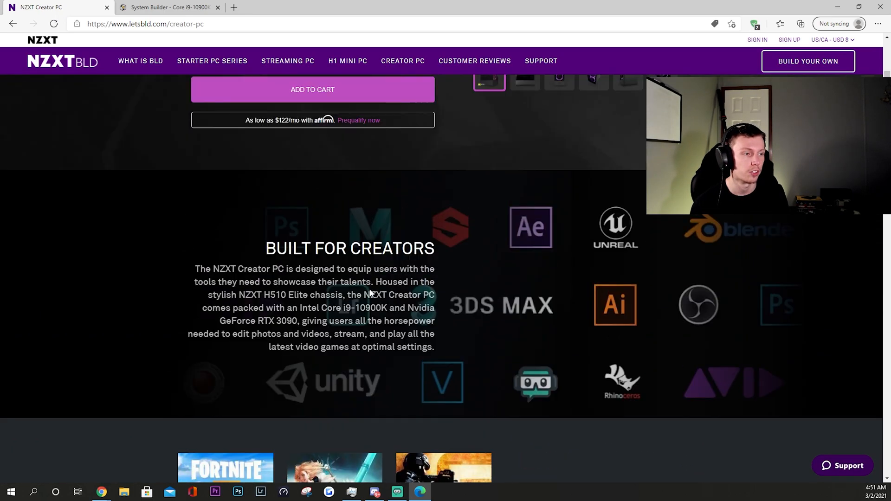
scroll(up, 3)
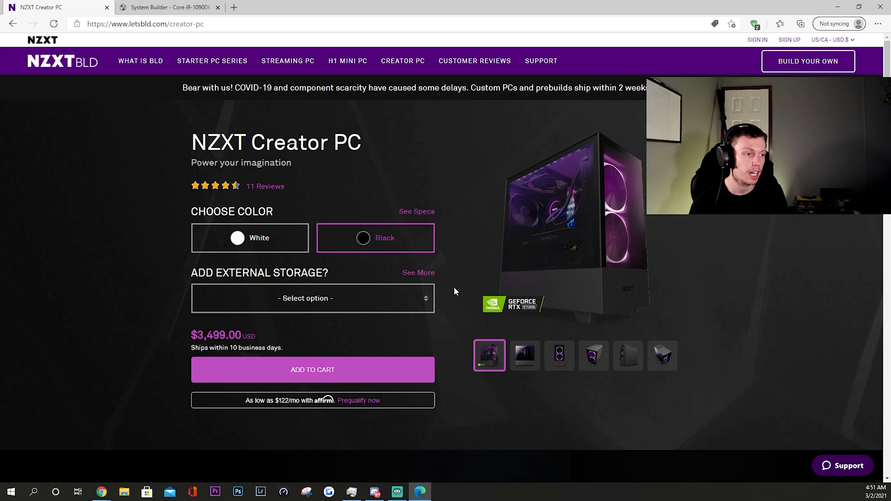
mouse_move(312, 262)
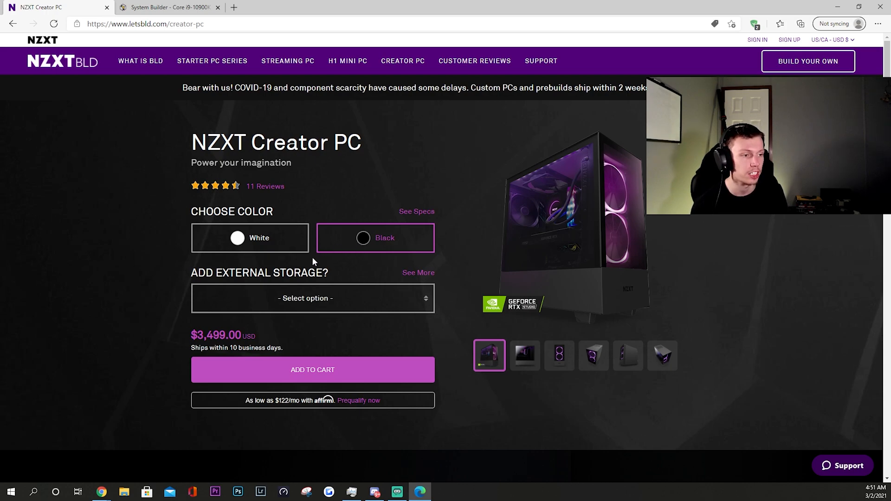
mouse_move(313, 259)
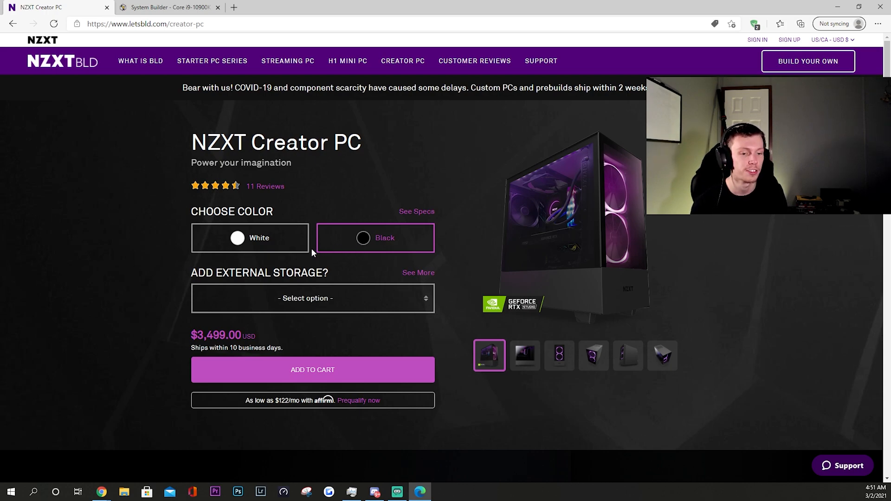